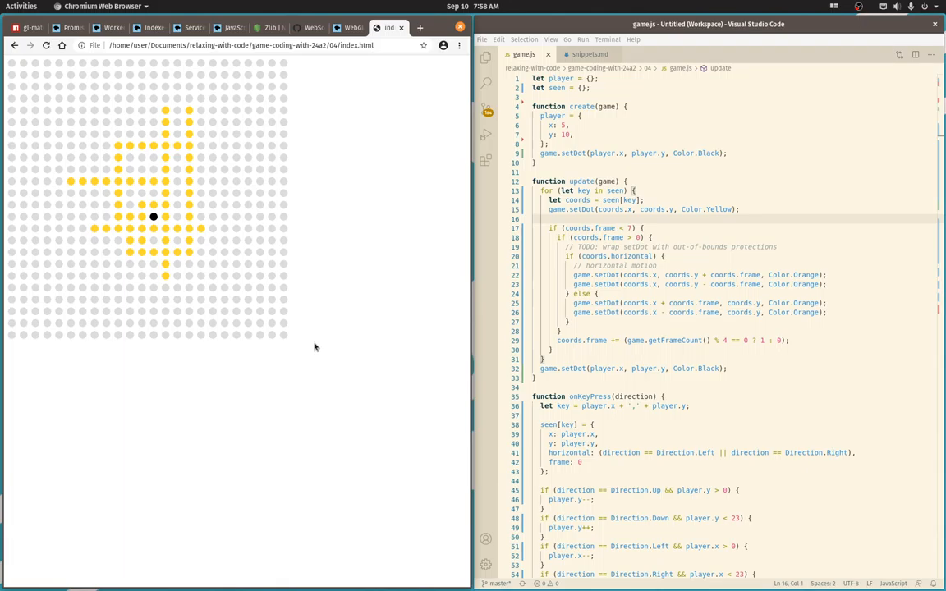
pyautogui.moveTo(341, 366)
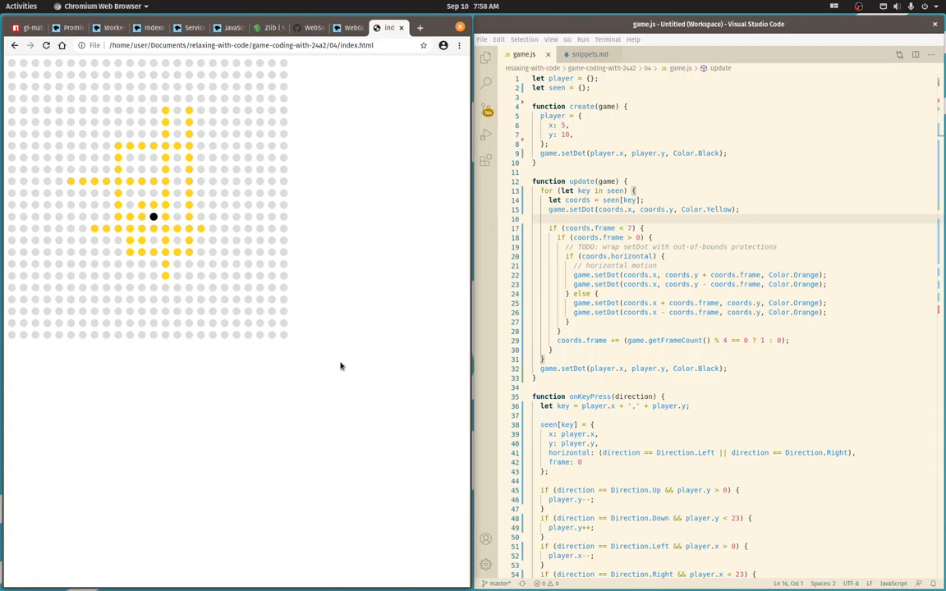
pyautogui.moveTo(277, 395)
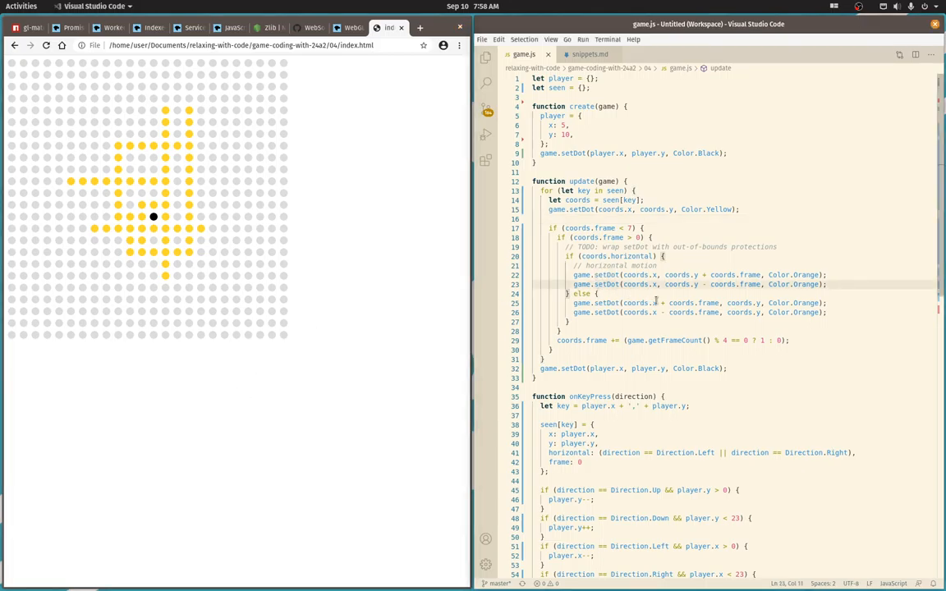
# Reduce update() to drawing only the black player dot, dropping the seen loop and orange setDot code.
pyautogui.scroll(-3)
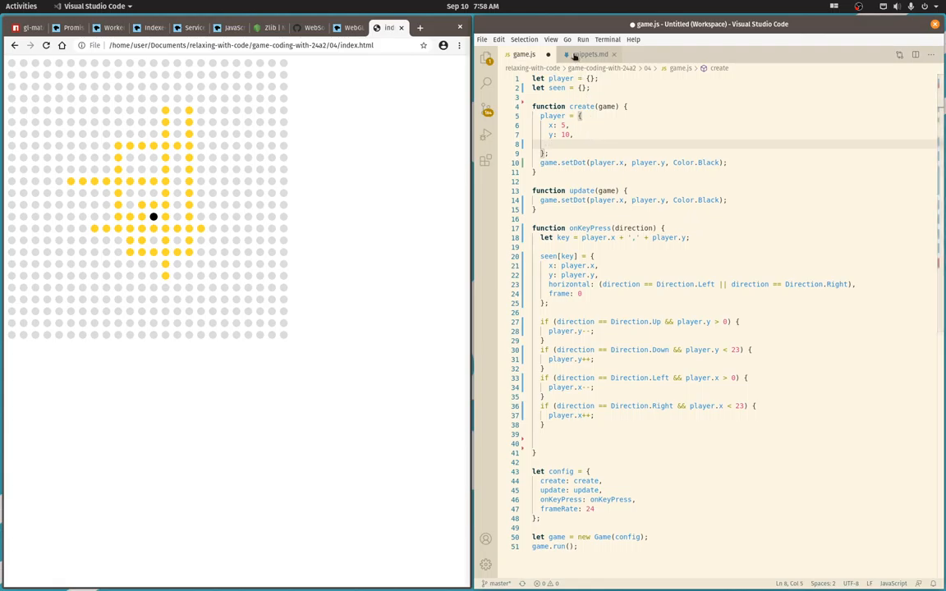
# Add direction, velocity and movementCountdown to player, rename seen to target, and drop the seen[key] block.
pyautogui.click(588, 54)
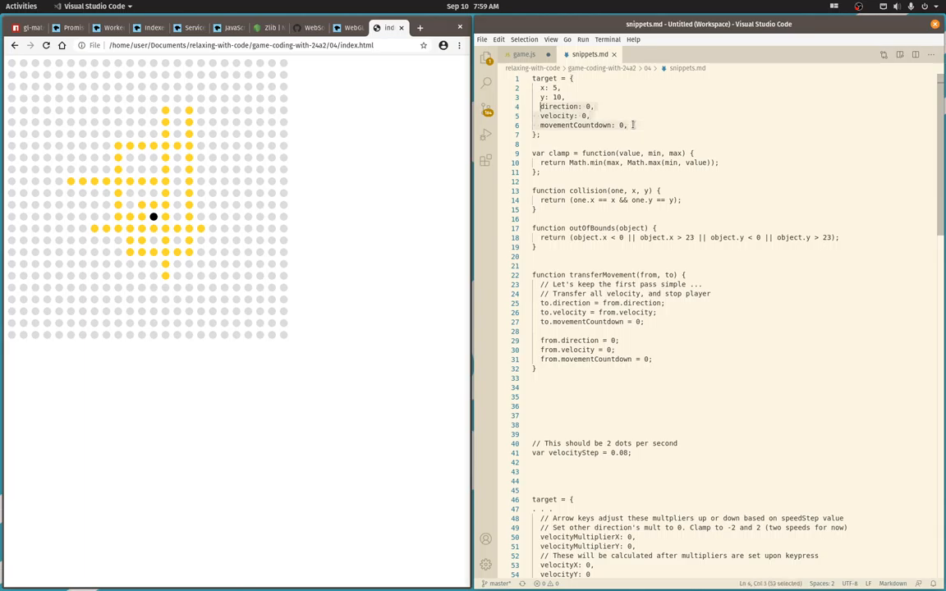
pyautogui.click(524, 54)
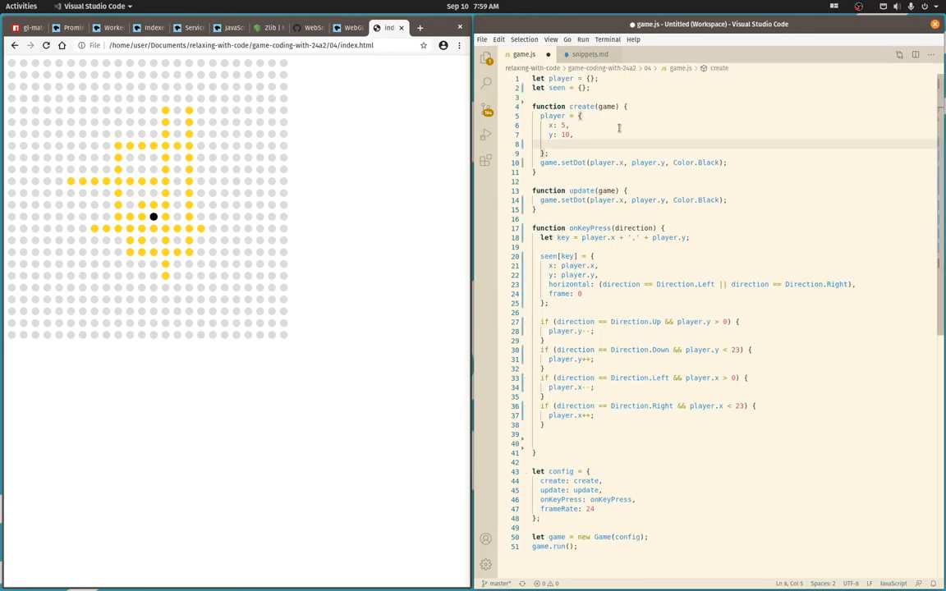
pyautogui.write('direction: 0,')
pyautogui.write('velocity: 0,')
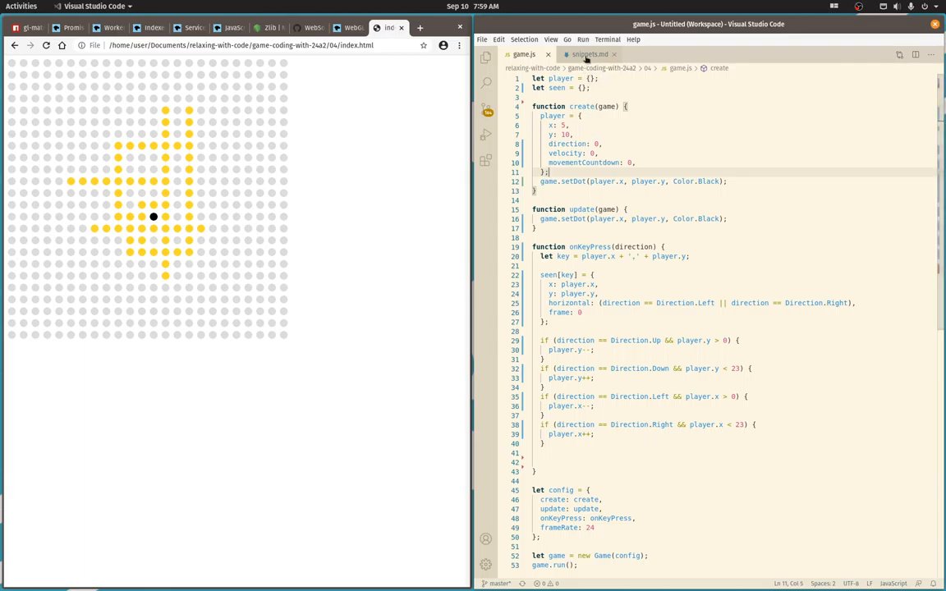
pyautogui.moveTo(590, 54)
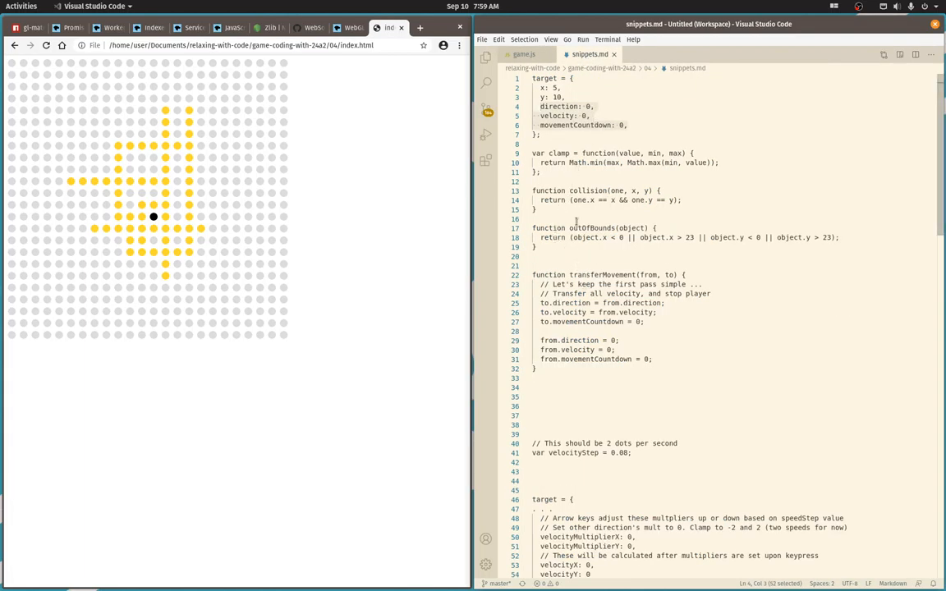
pyautogui.click(522, 54)
pyautogui.write("let key = player.x + ',' + player.y;")
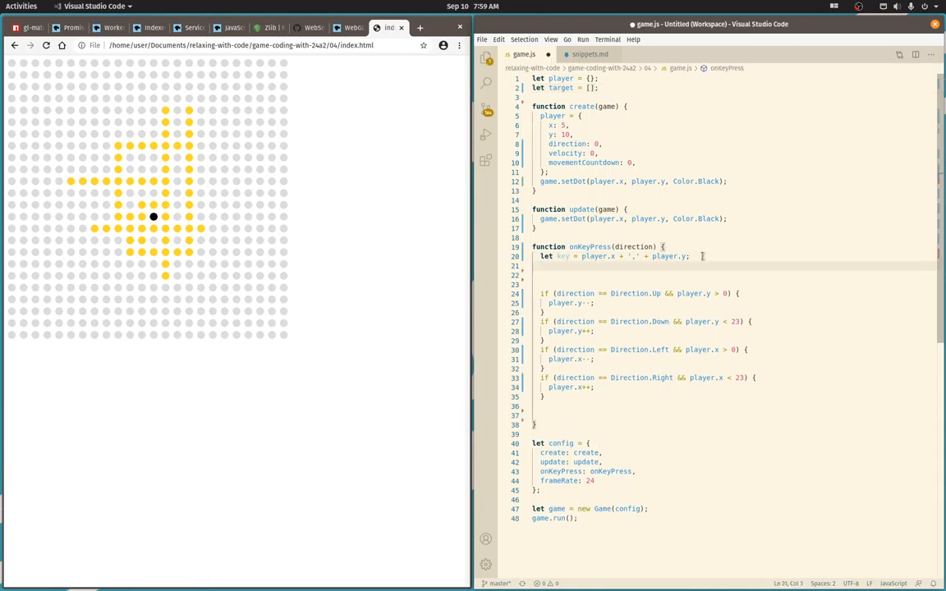
# Store player.direction on key press and add a // Movement section with the four checks and a clamp comment in update.
pyautogui.write('player.direction = direction;')
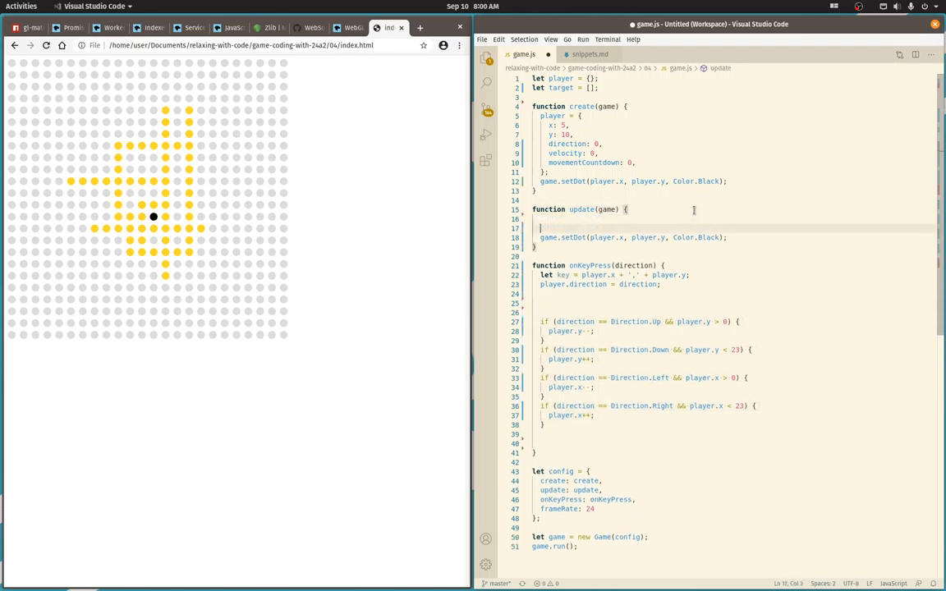
pyautogui.write('//')
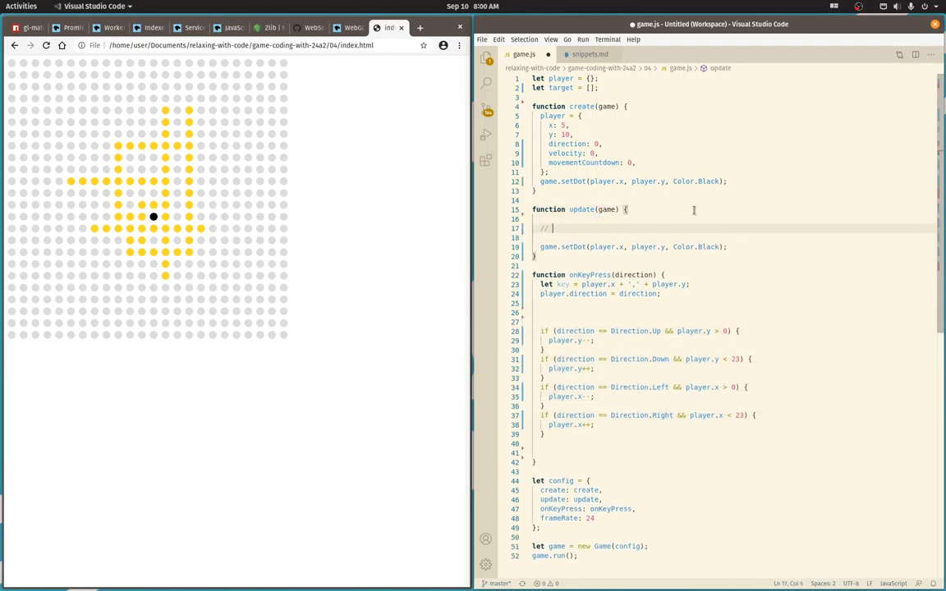
pyautogui.write('Direction.Up && player.y > 0) {')
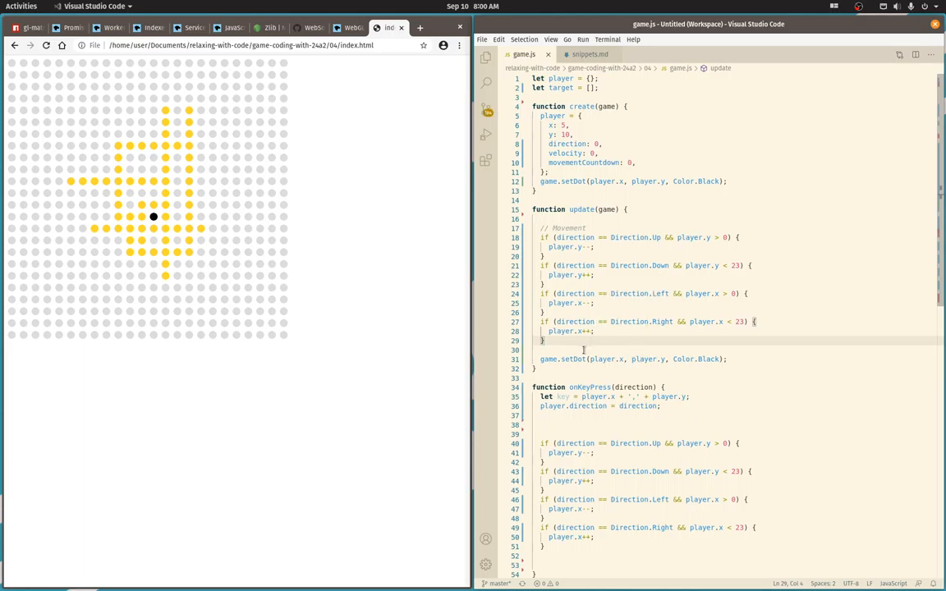
pyautogui.write('// clap to grid boundaries')
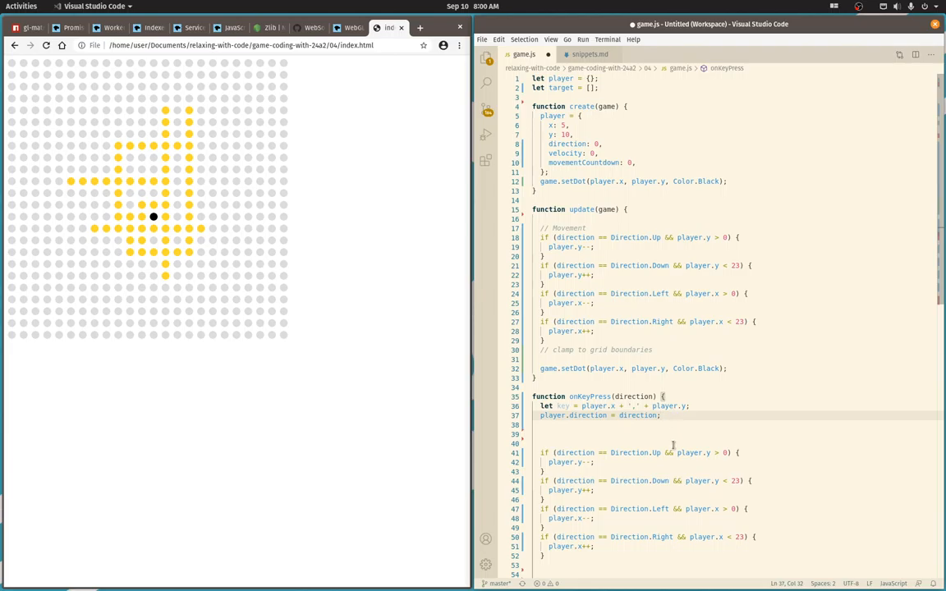
pyautogui.moveTo(696, 444)
pyautogui.write('player.')
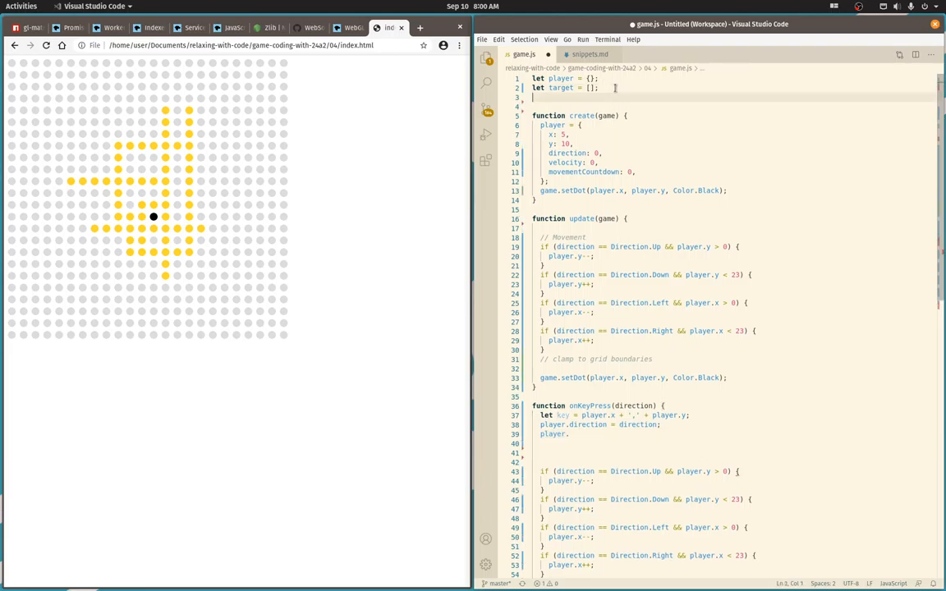
# Declare let speed = 4 and set player.movementCountdown = speed in onKeyPress, removing its old movement checks.
pyautogui.write('let speed =')
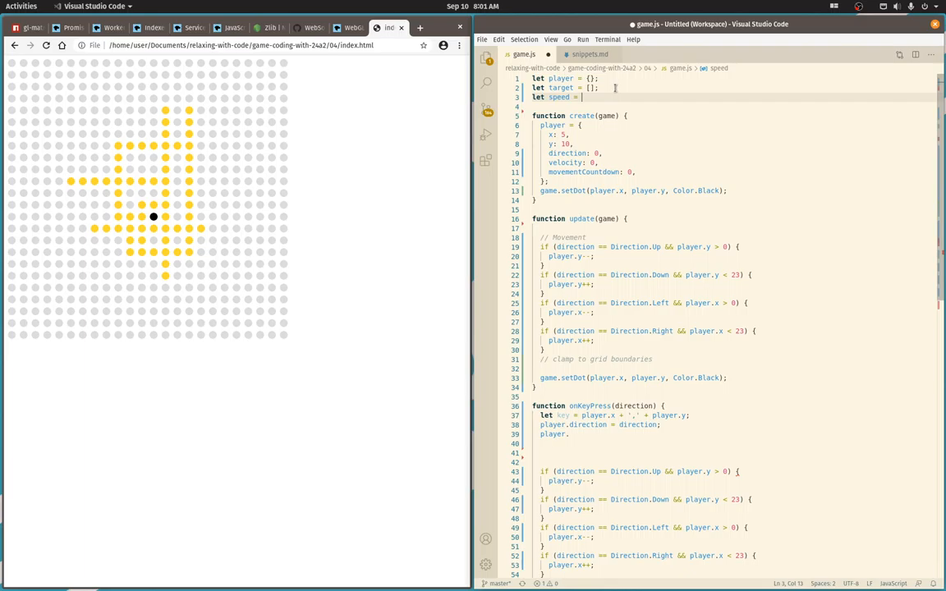
pyautogui.write('4;')
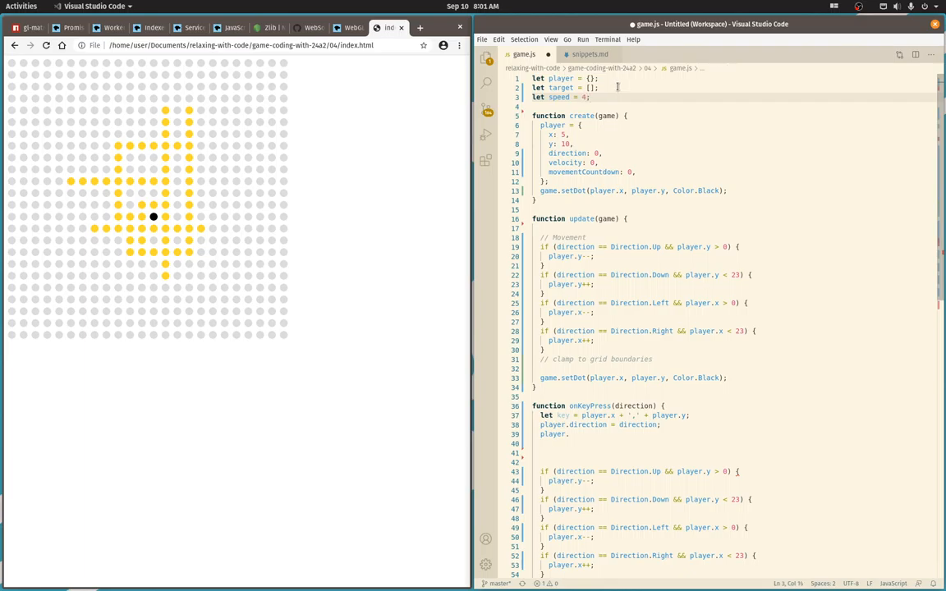
pyautogui.click(570, 433)
pyautogui.write('movementCountdown =')
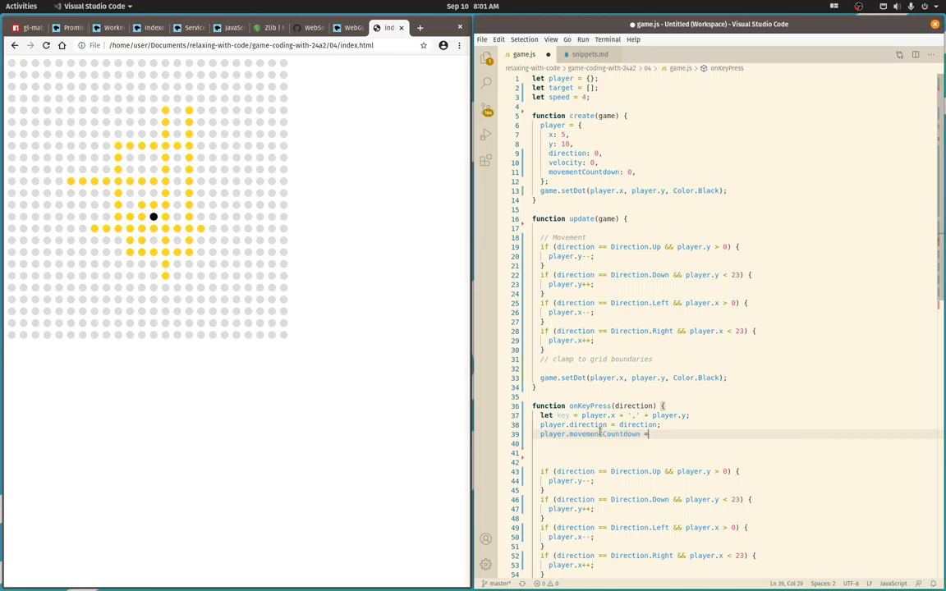
pyautogui.write('speed;')
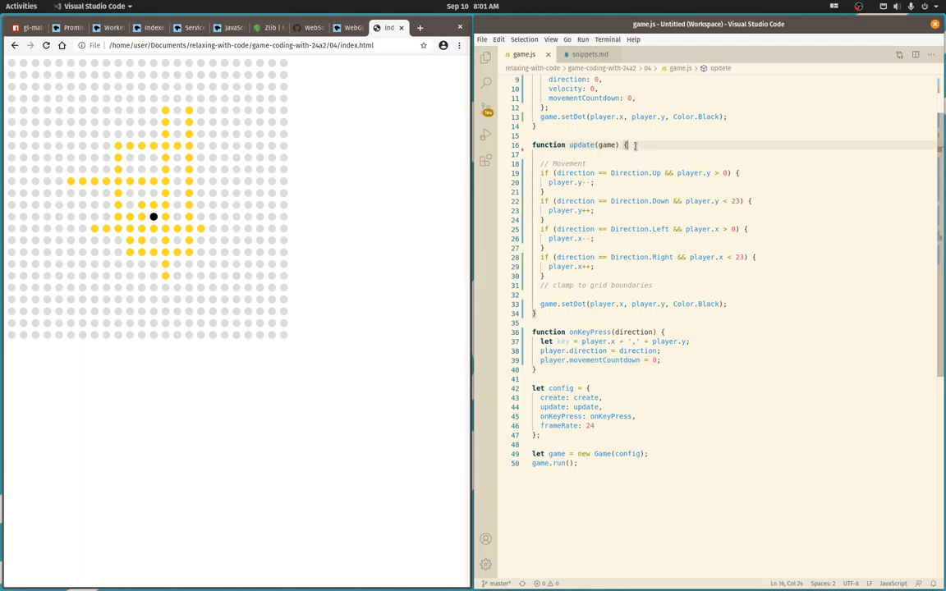
# Guard movement with if (player.direction != 0 && player.movementCountdown == 0) { … }.
pyautogui.write('if (player)')
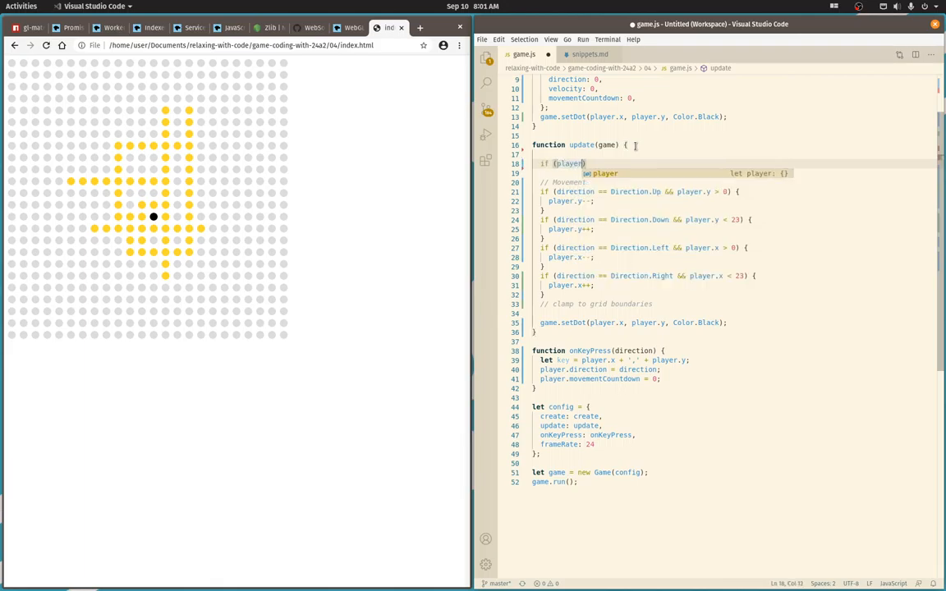
pyautogui.write('.direction')
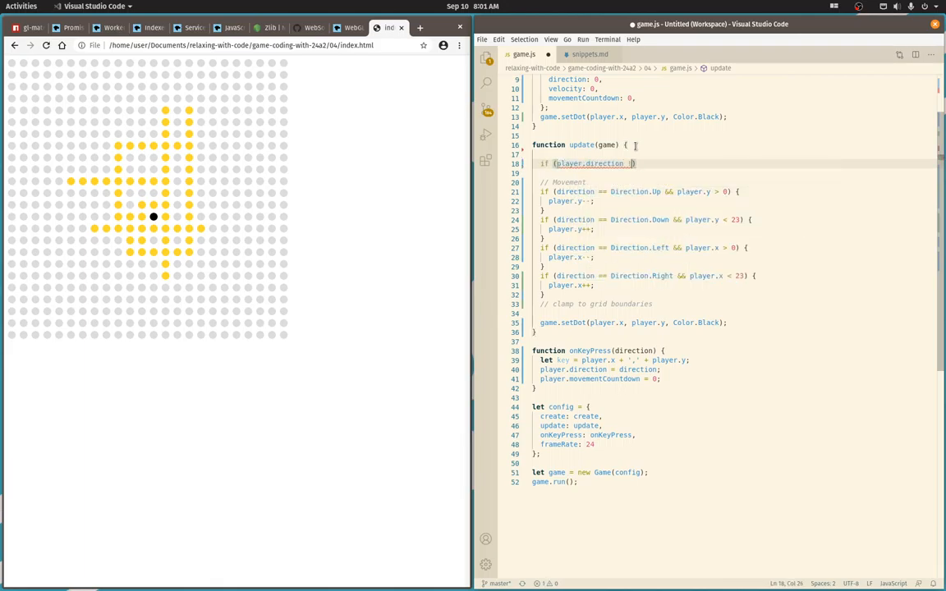
pyautogui.write('!= 0')
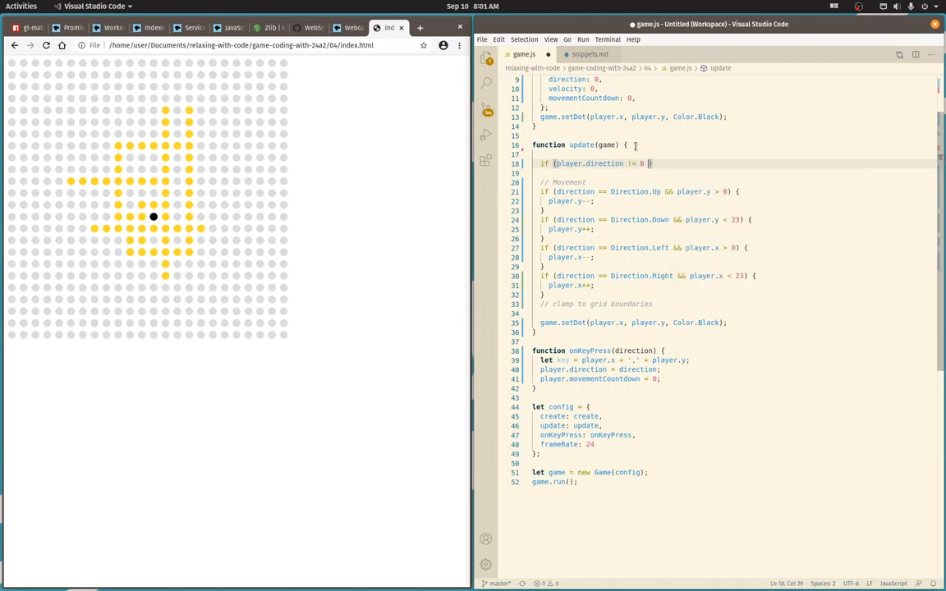
pyautogui.write('&&')
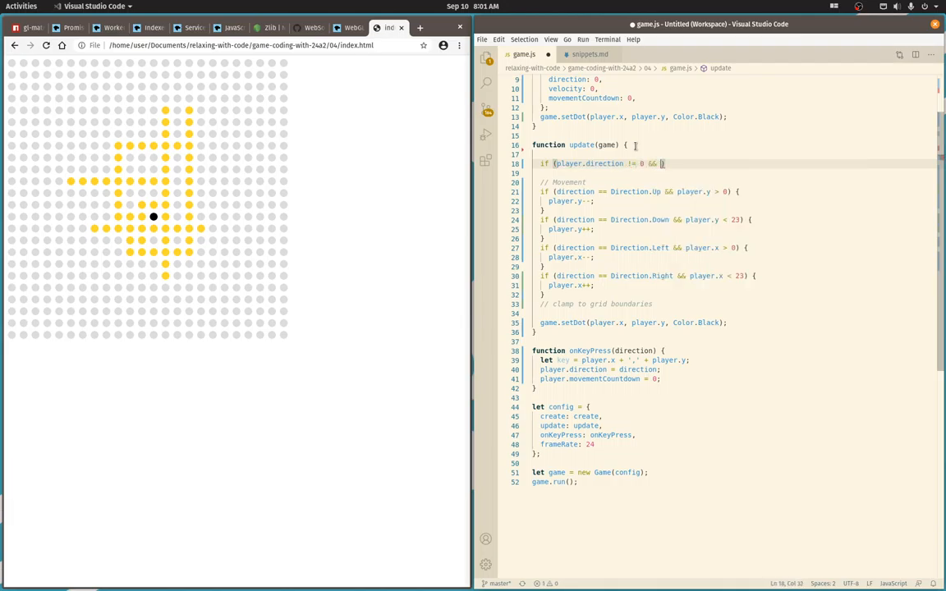
pyautogui.write('player.movementCountdown')
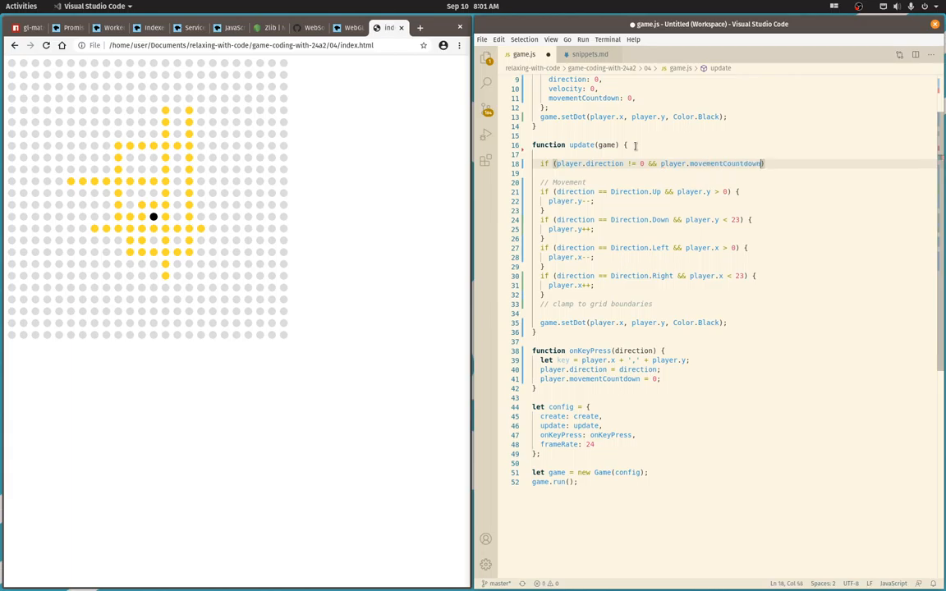
pyautogui.write('== 0) {')
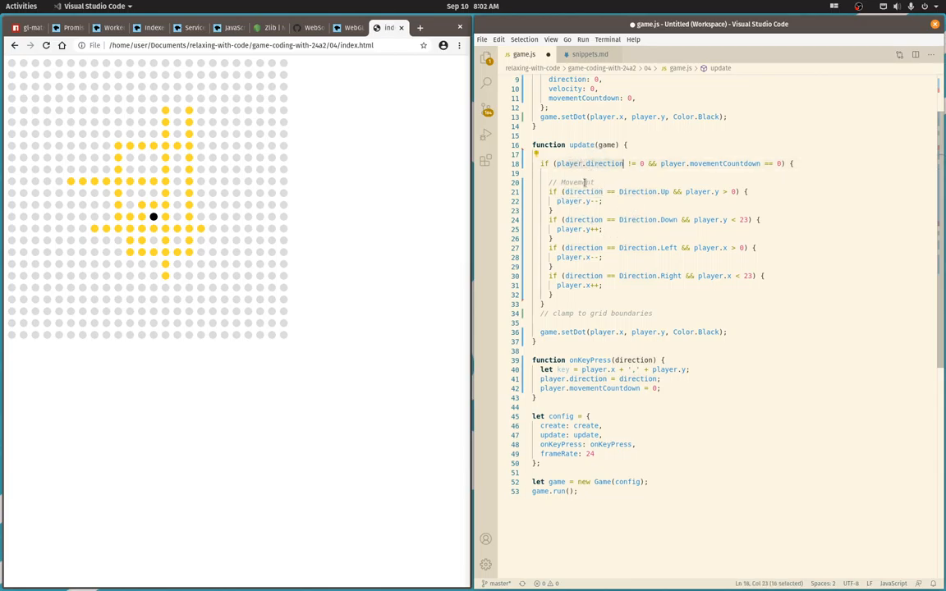
# Rewrite each check as player.direction == Direction.X, stripping the boundary conditions.
pyautogui.doubleClick(583, 190)
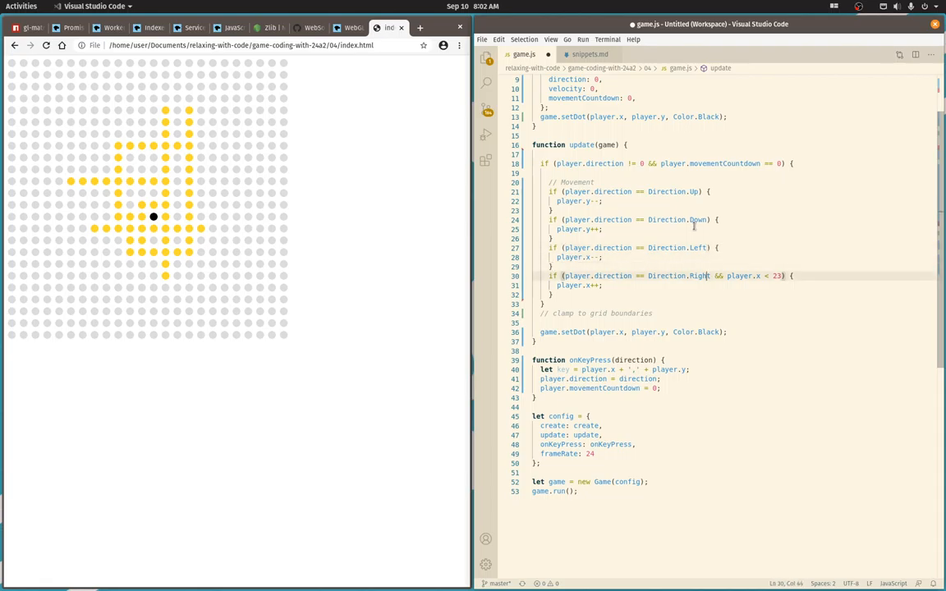
pyautogui.press('BackSpace')
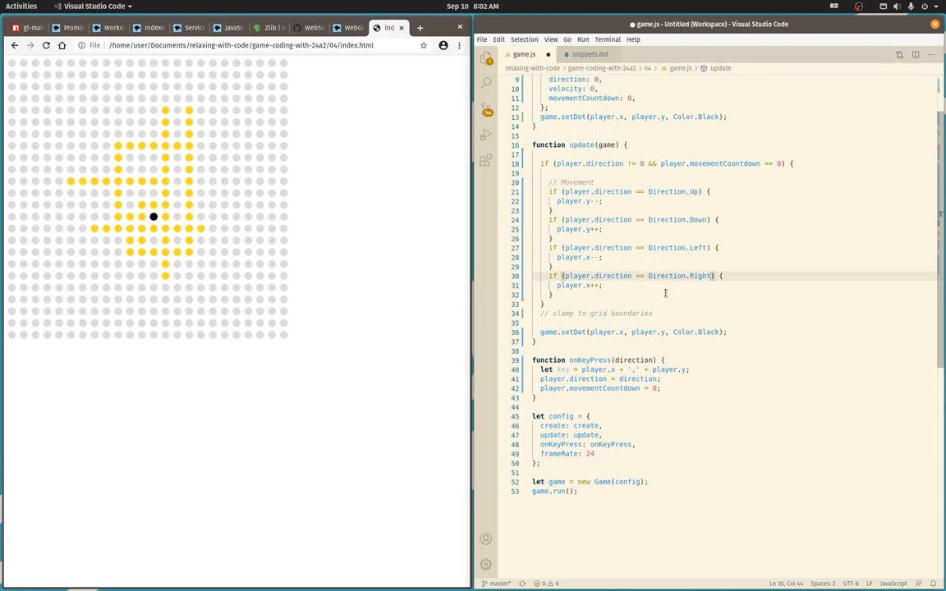
pyautogui.moveTo(676, 191)
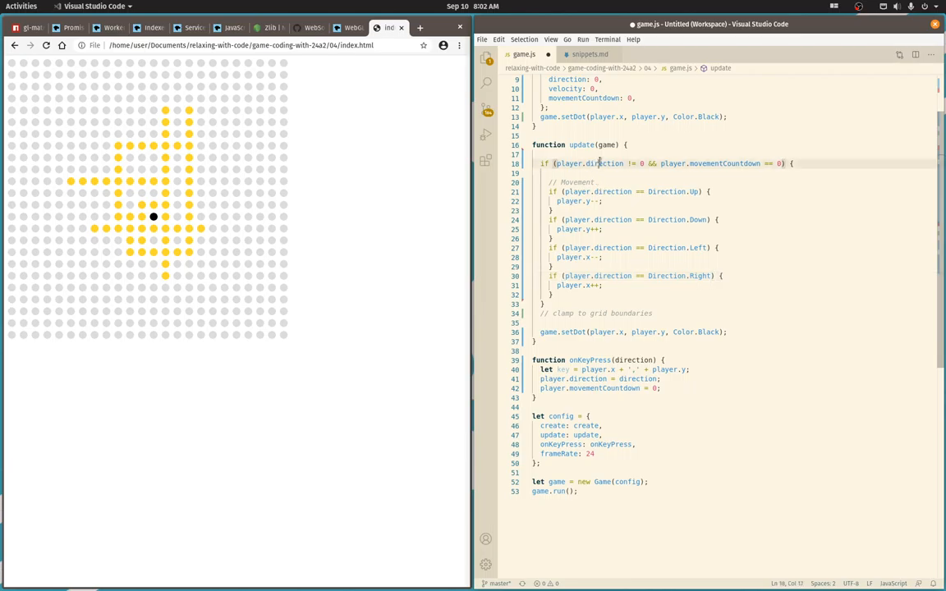
# Move via local copies let x = player.x, let y = player.y, then write back player.x = x; player.y = y.
pyautogui.write('let')
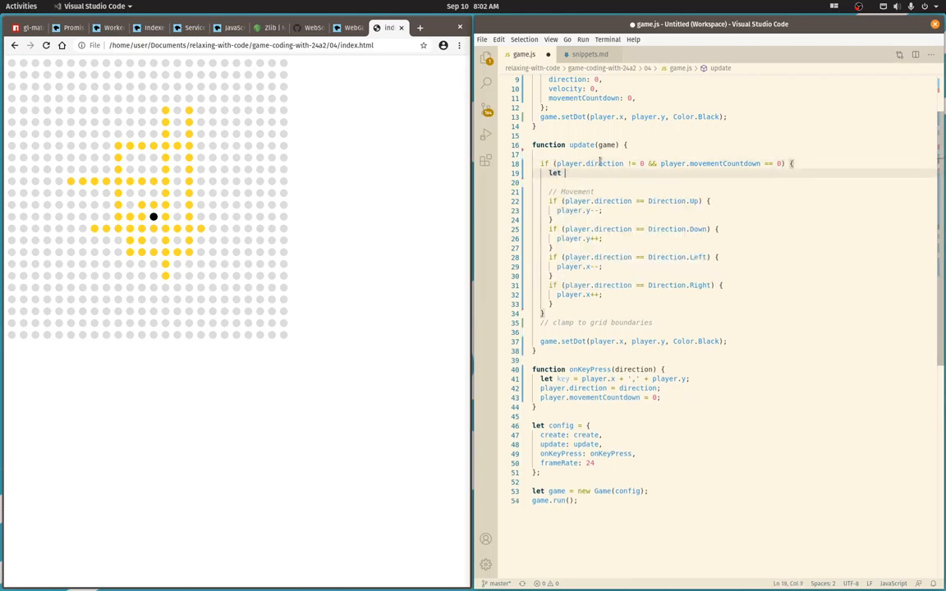
pyautogui.write('x =0;')
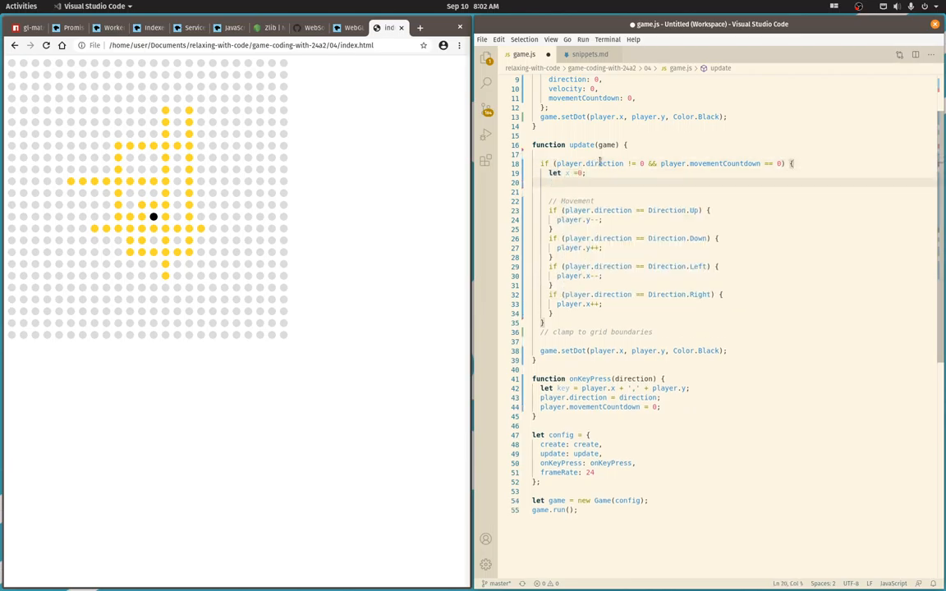
pyautogui.write('let y = 0;')
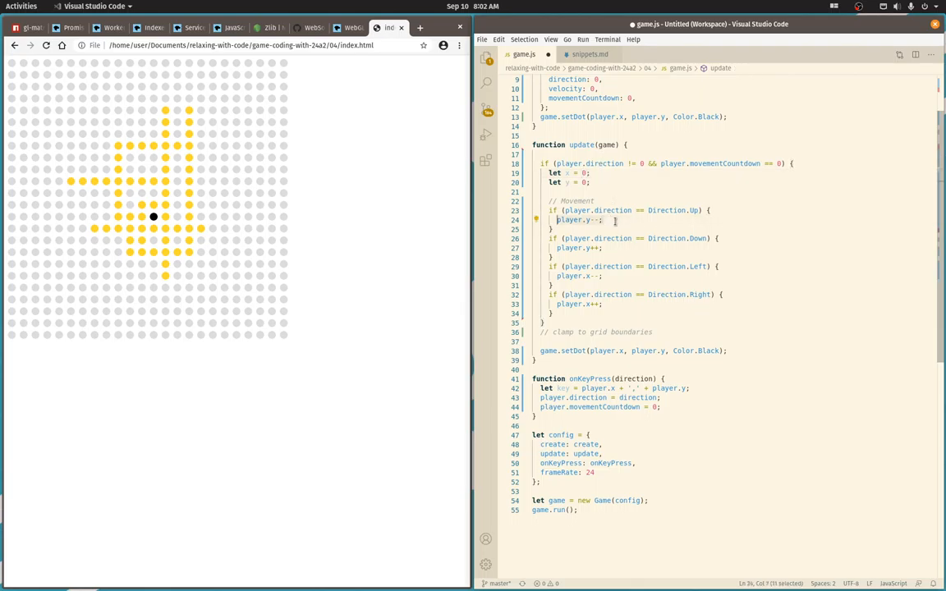
pyautogui.write('y--;')
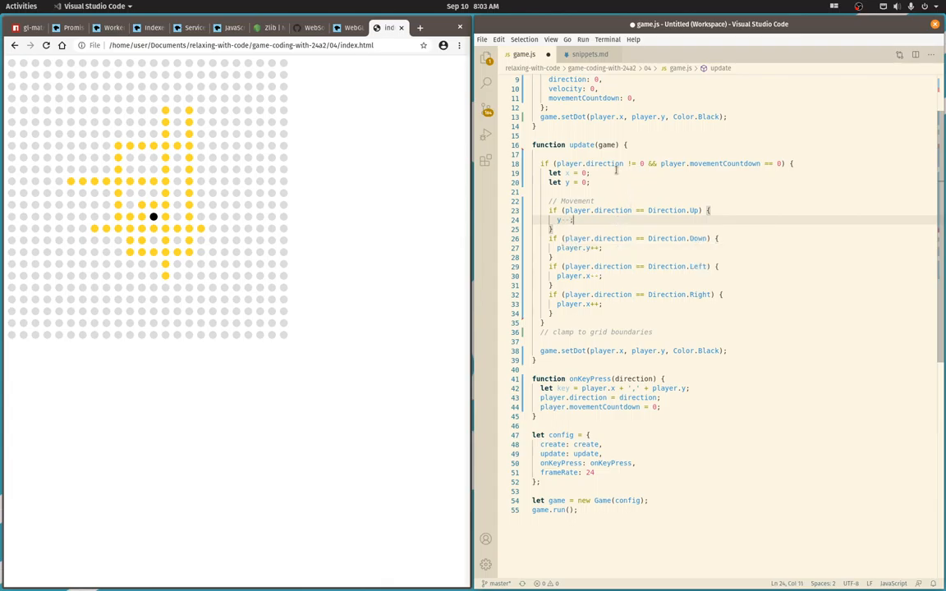
pyautogui.write('player.y')
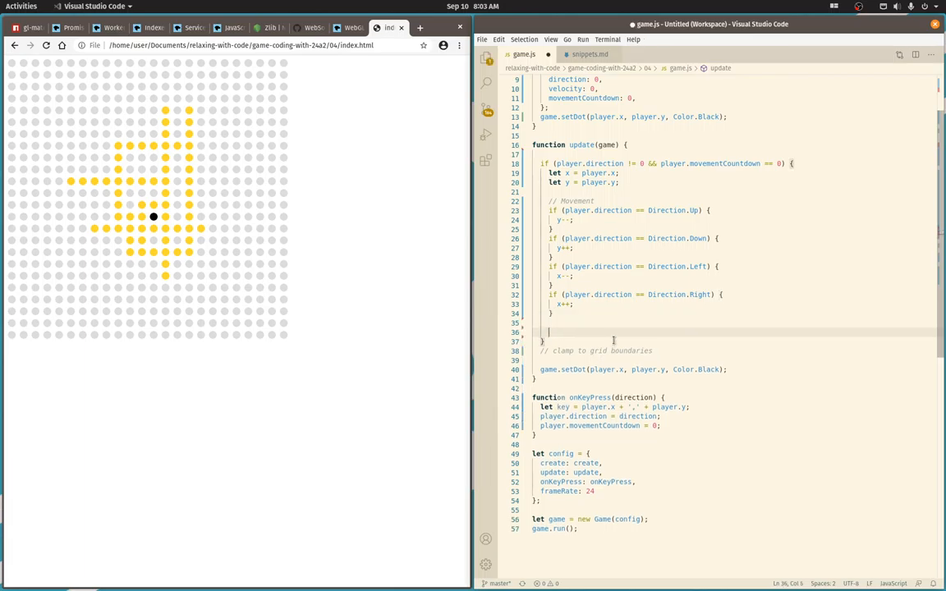
pyautogui.write('player.x = x;')
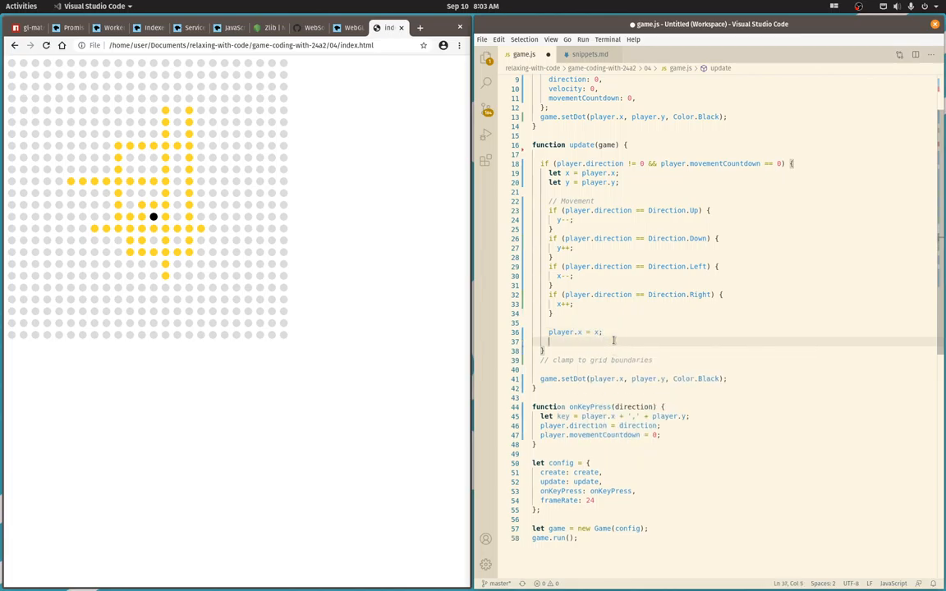
pyautogui.write('player.y = y;')
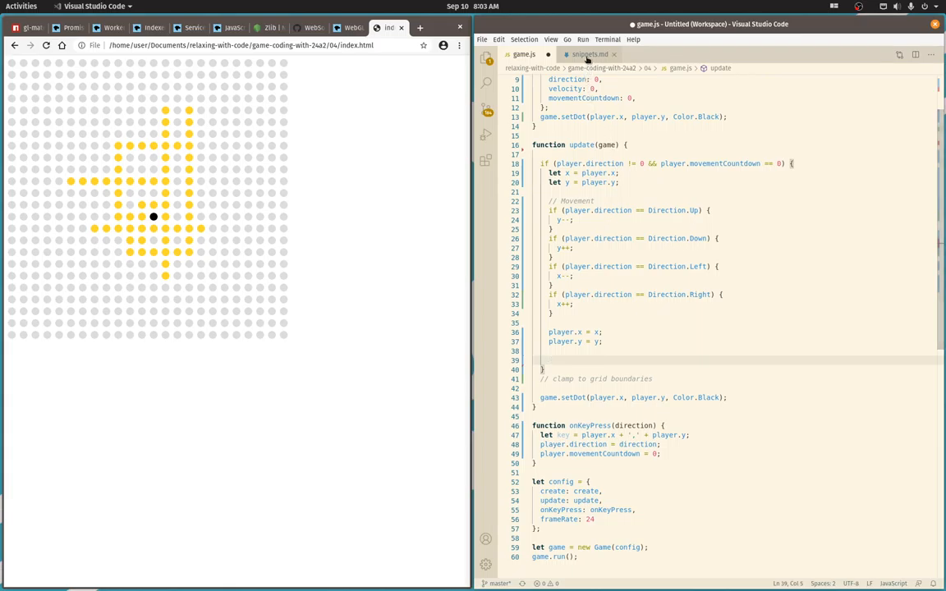
# After the assignments, call clamp(player.x, 0, 23) and clamp(player.y, 0, 23), checking the helper in snippets.md.
pyautogui.click(590, 54)
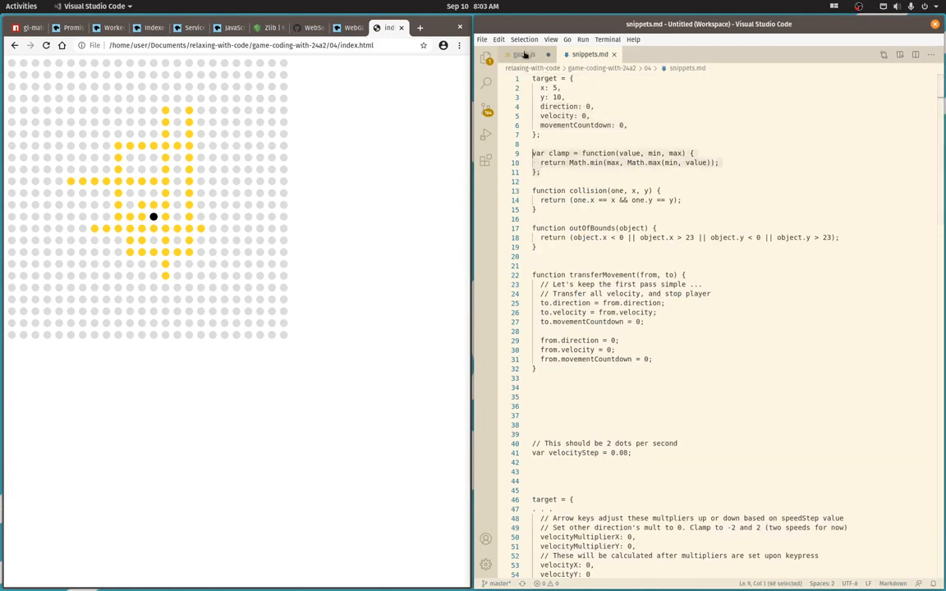
pyautogui.click(523, 54)
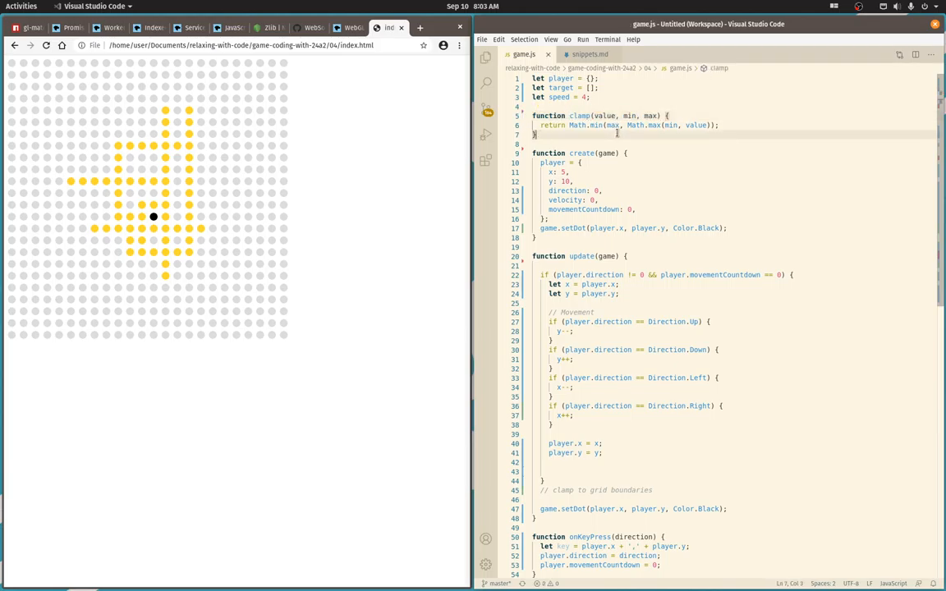
pyautogui.scroll(-3)
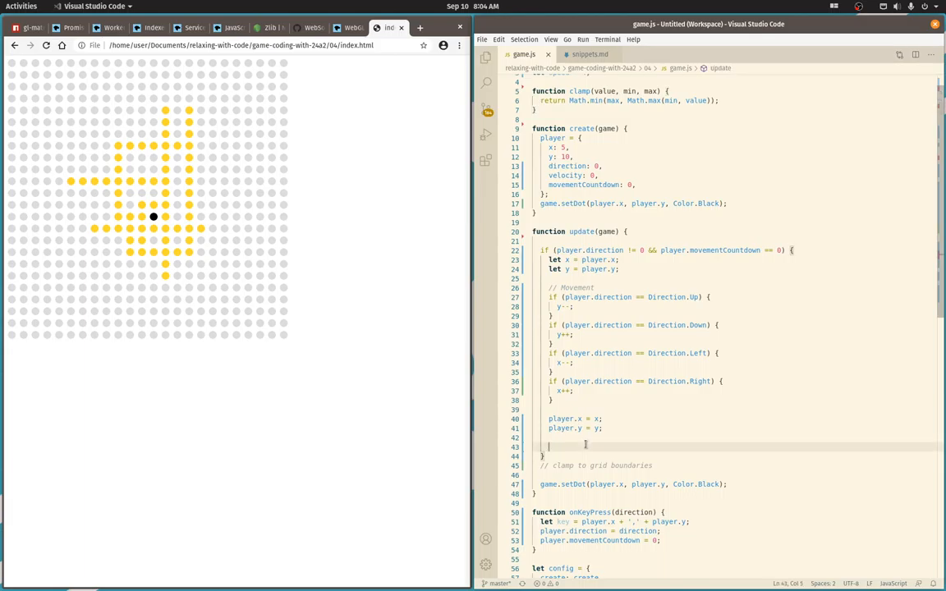
pyautogui.write('clamp(player.x')
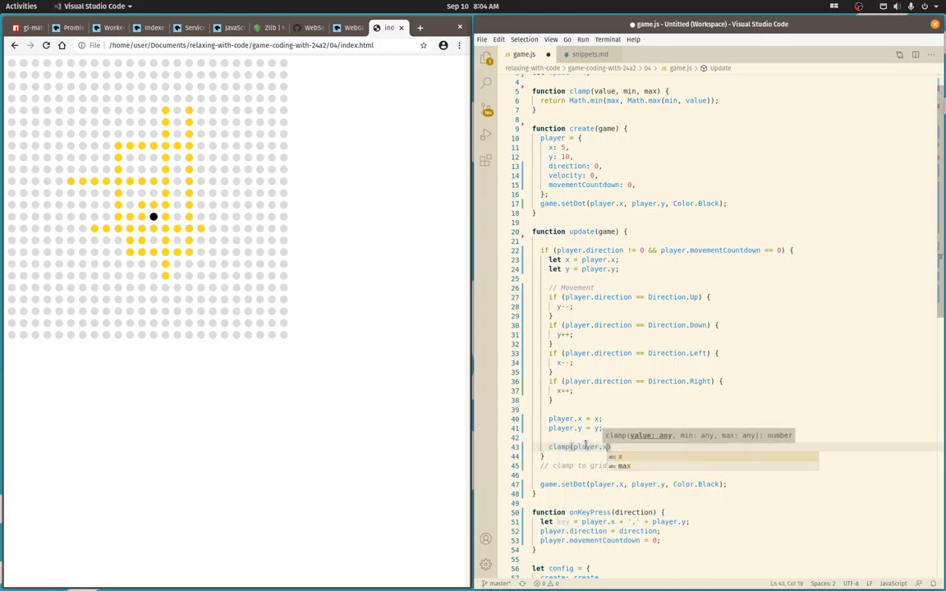
pyautogui.write(', 0, 23);')
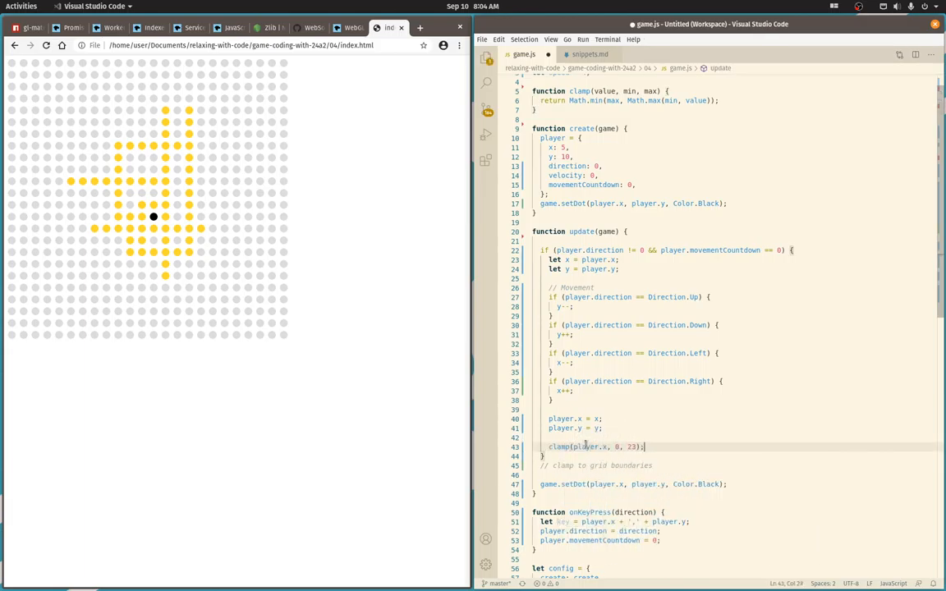
pyautogui.write('cm')
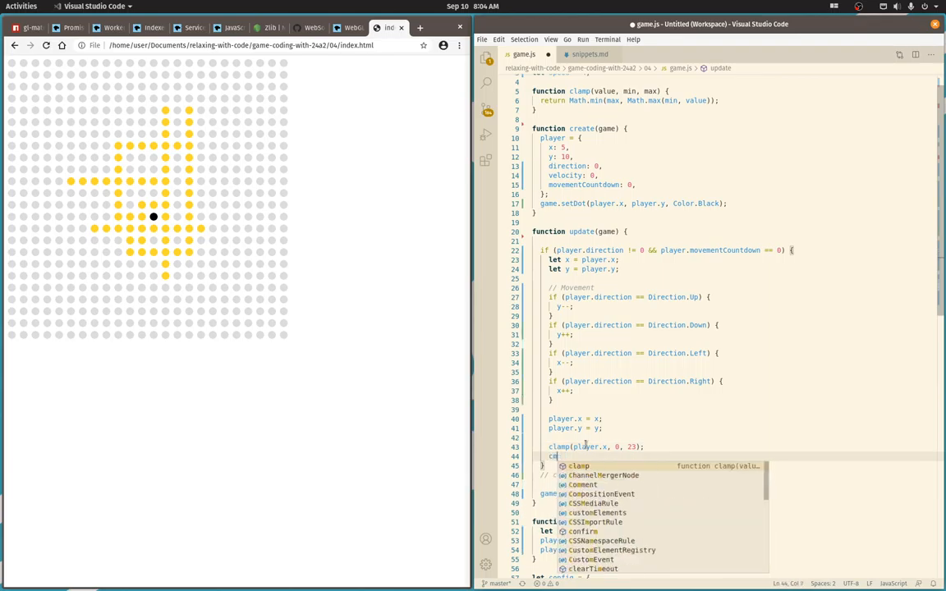
pyautogui.write('clamp(player.y')
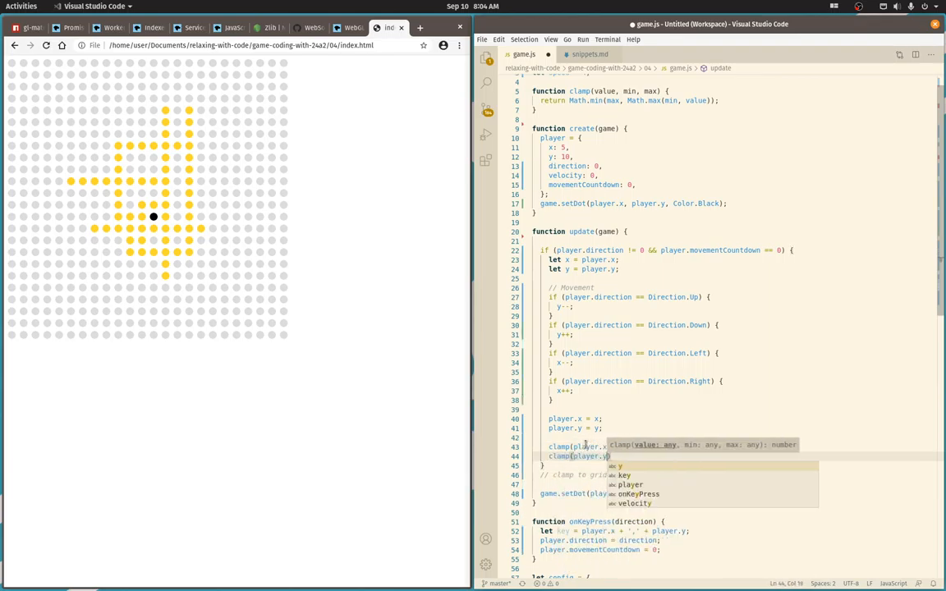
pyautogui.write(', 0, 23);')
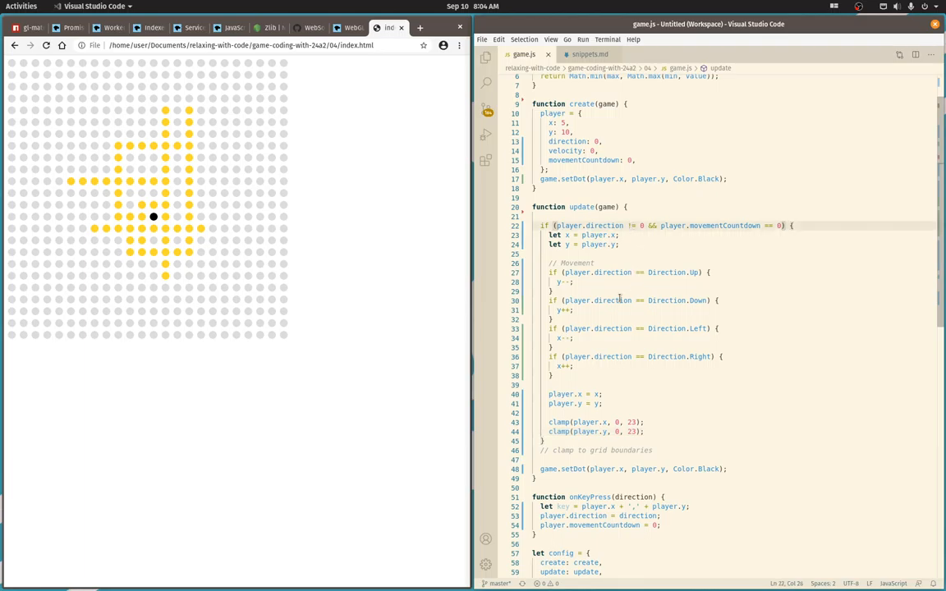
pyautogui.moveTo(624, 292)
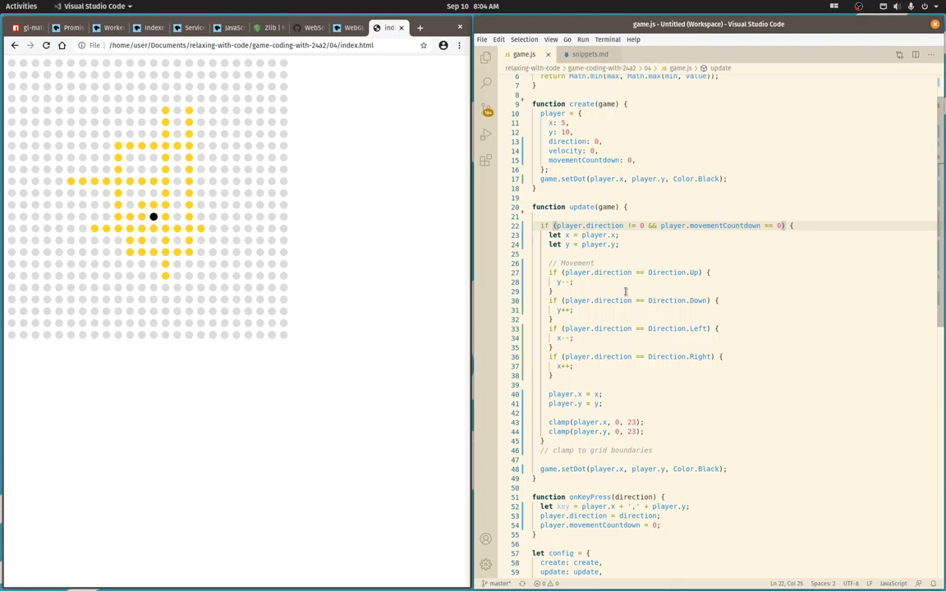
# Add an else branch that decrements player.movementCountdown while player.direction != 0.
pyautogui.click(641, 225)
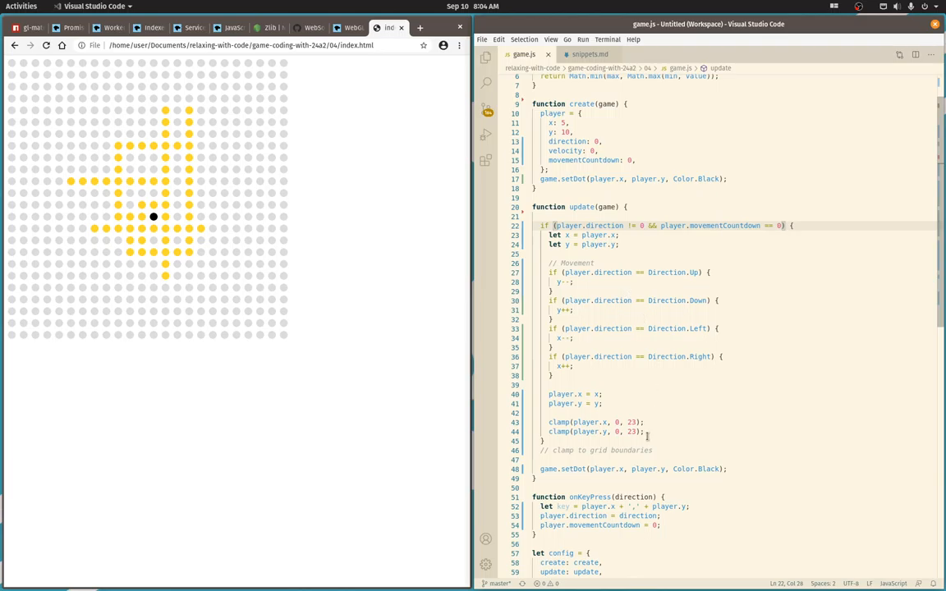
pyautogui.write('if (')
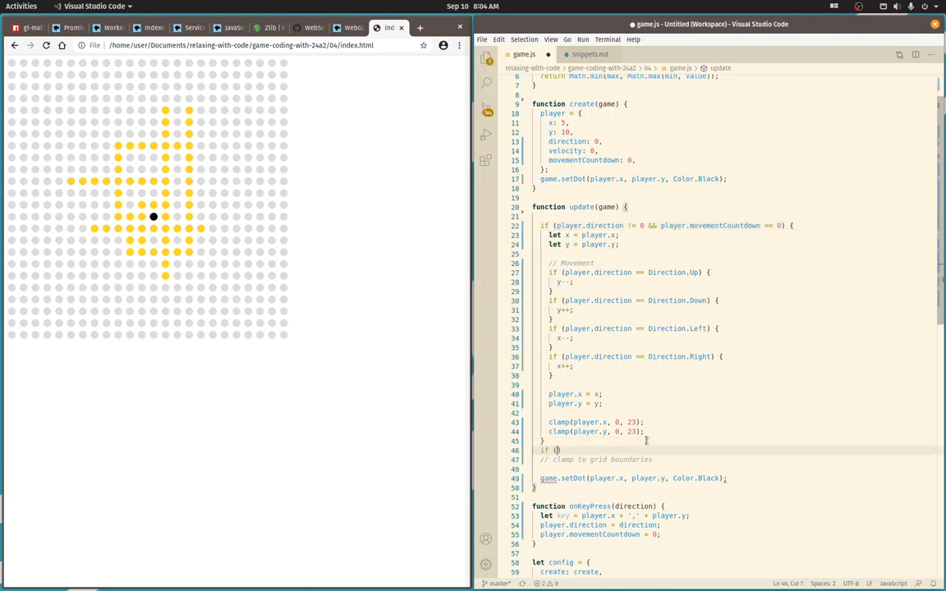
pyautogui.write('player.direction')
pyautogui.click(738, 442)
pyautogui.write(' else')
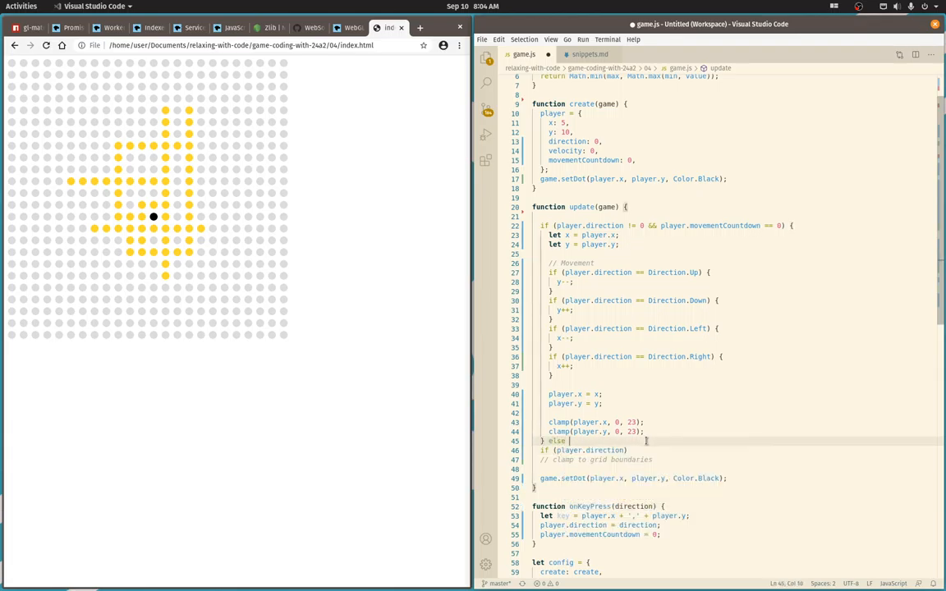
pyautogui.write('if player')
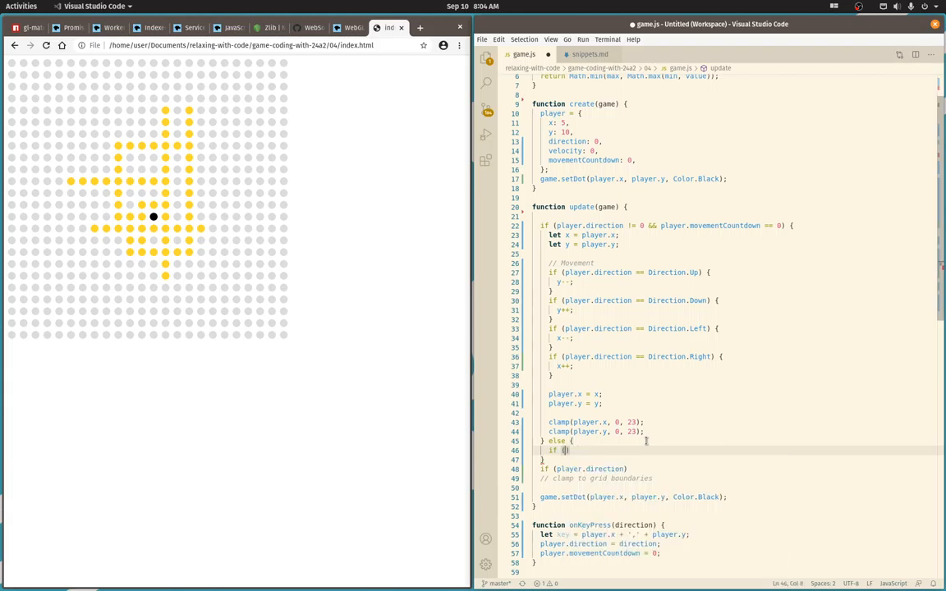
pyautogui.write('player.direction != 0')
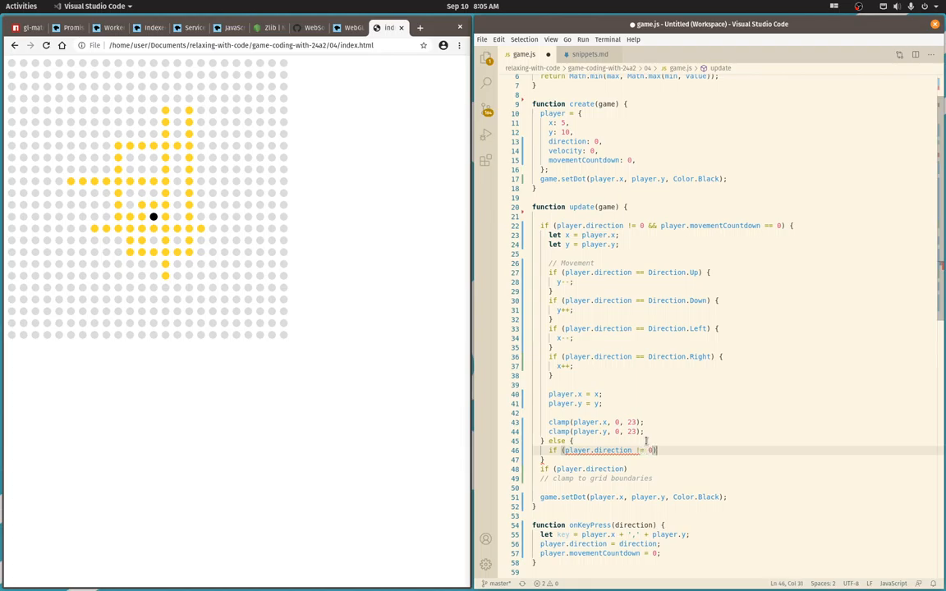
pyautogui.write('player')
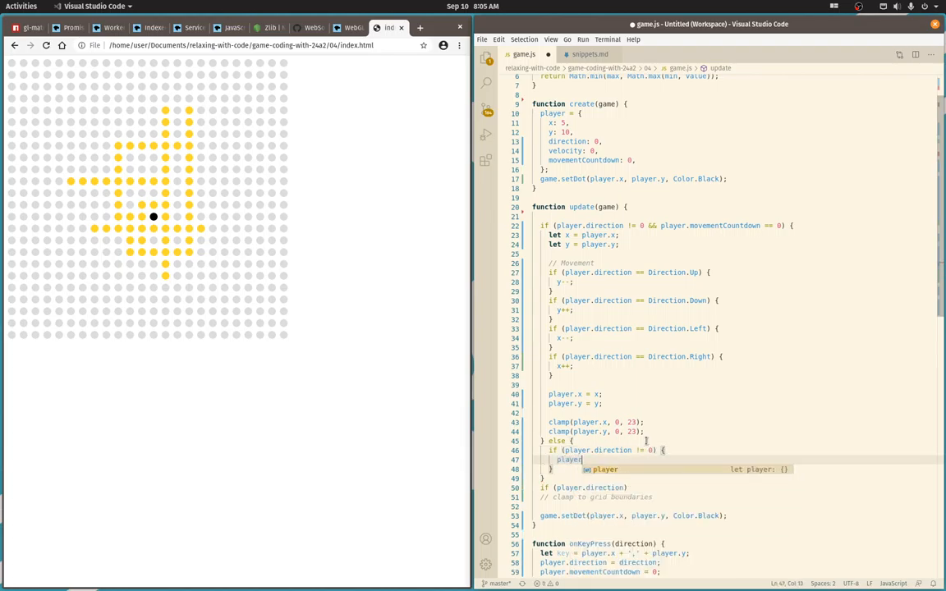
pyautogui.write('.movementCountdown--;')
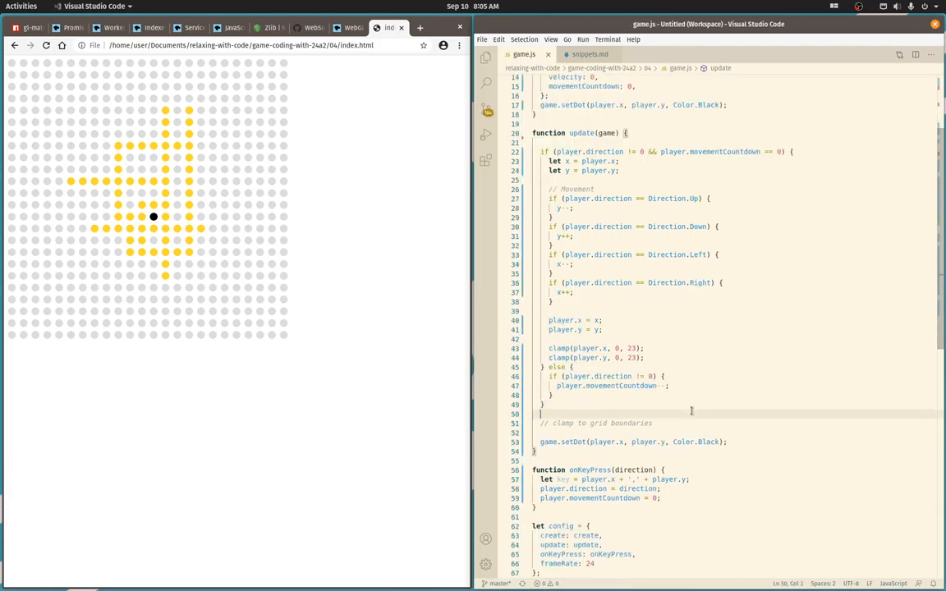
# Reset player.movementCountdown = speed after the clamp calls.
pyautogui.scroll(-3)
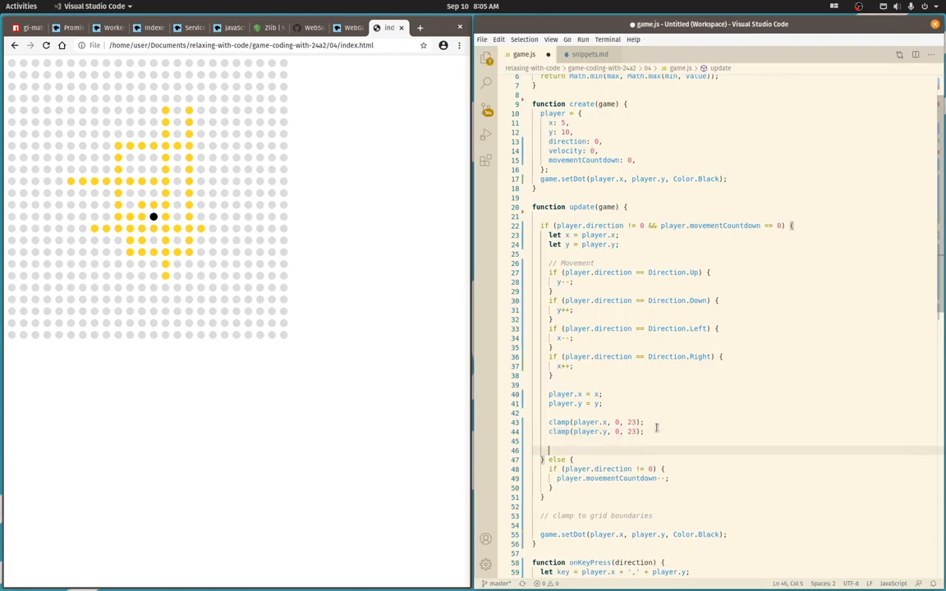
pyautogui.write('player.')
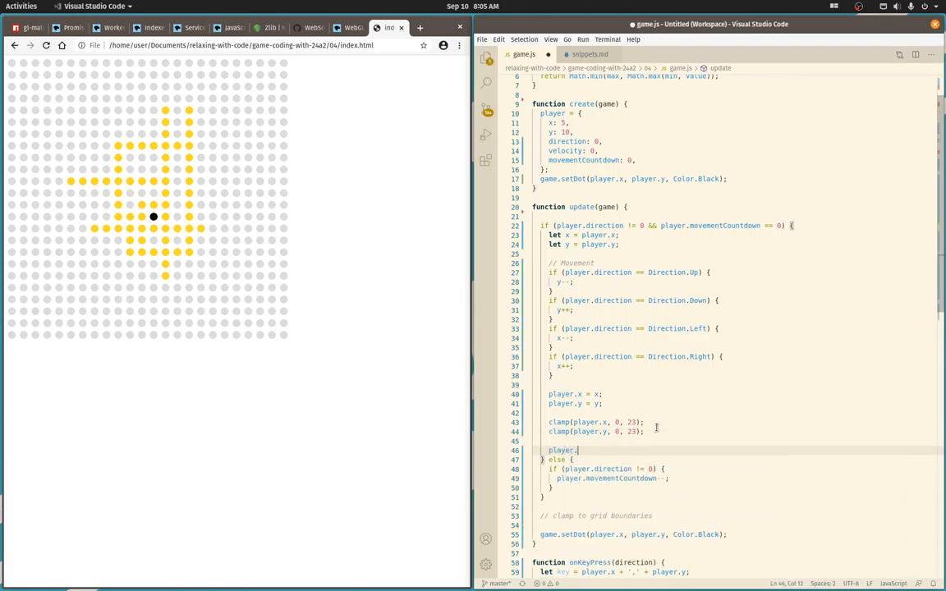
pyautogui.write('movementCountdown =')
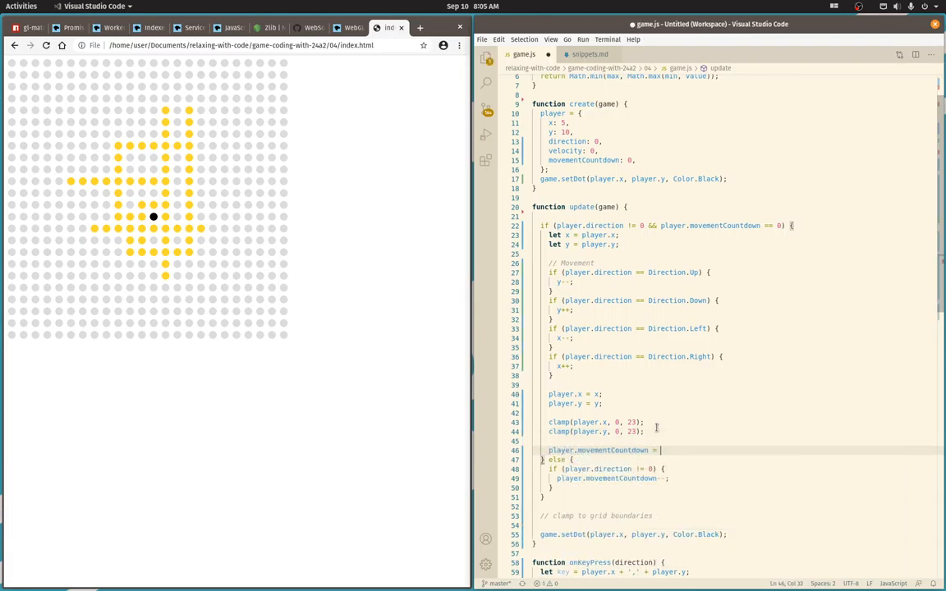
pyautogui.write('speed;')
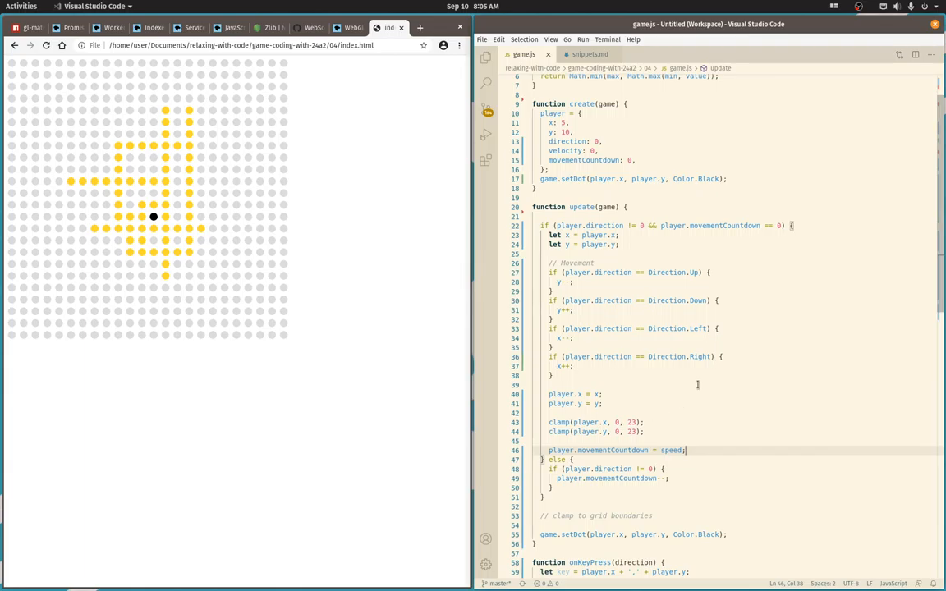
pyautogui.scroll(-3)
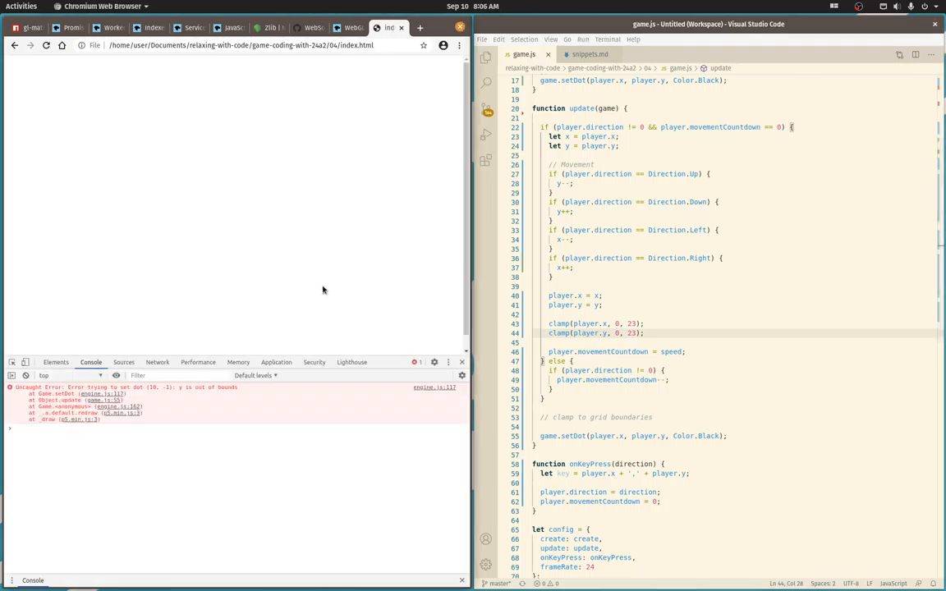
# Bring the clamp helper from snippets.md into game.js and assign its results to player.x and player.y so the game reloads error-free.
pyautogui.click(654, 335)
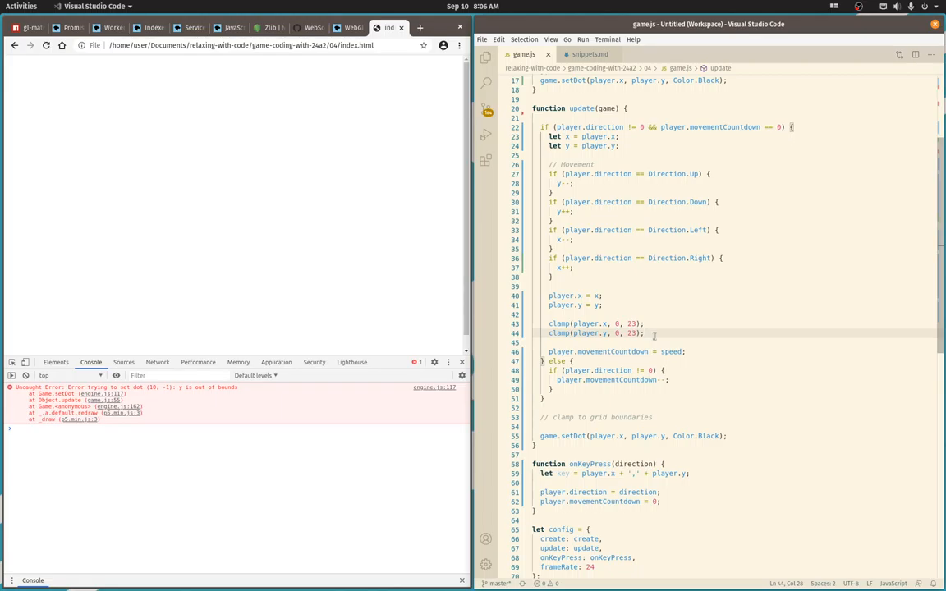
pyautogui.moveTo(628, 436)
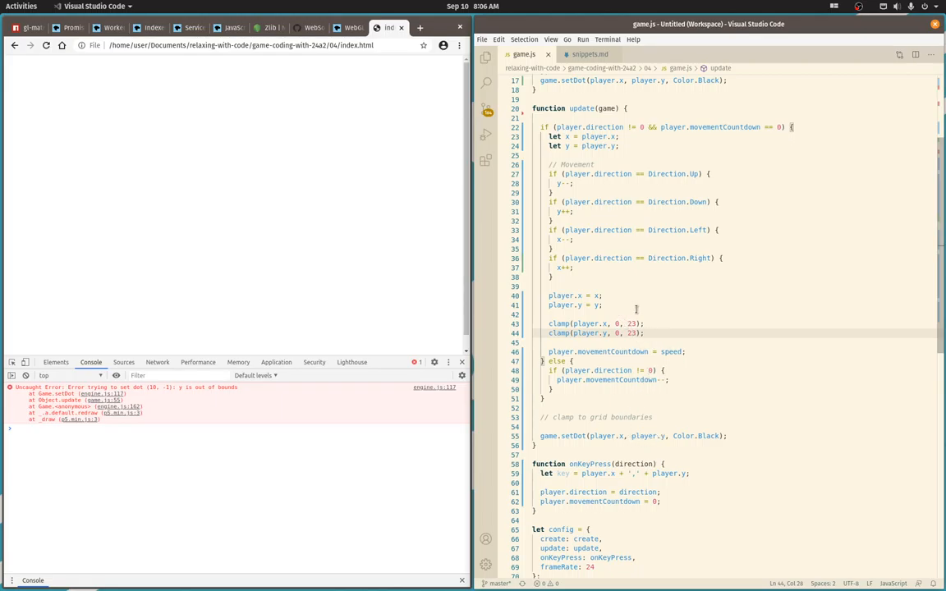
pyautogui.click(592, 54)
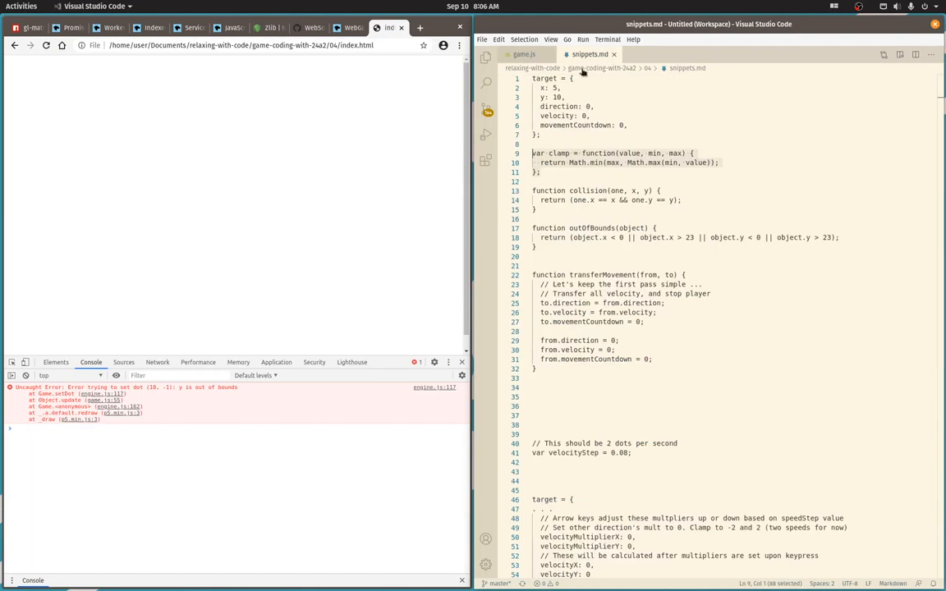
pyautogui.click(522, 55)
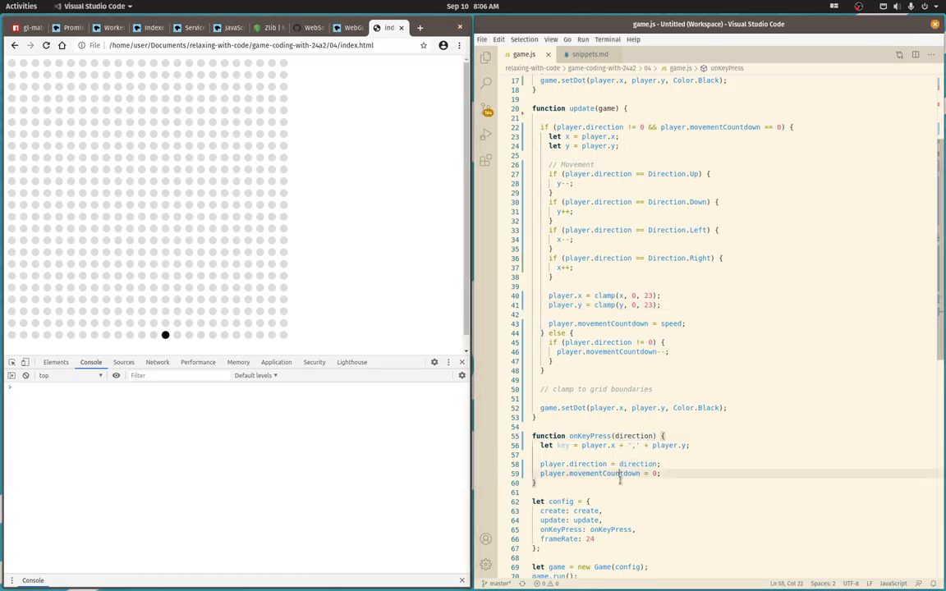
pyautogui.moveTo(632, 508)
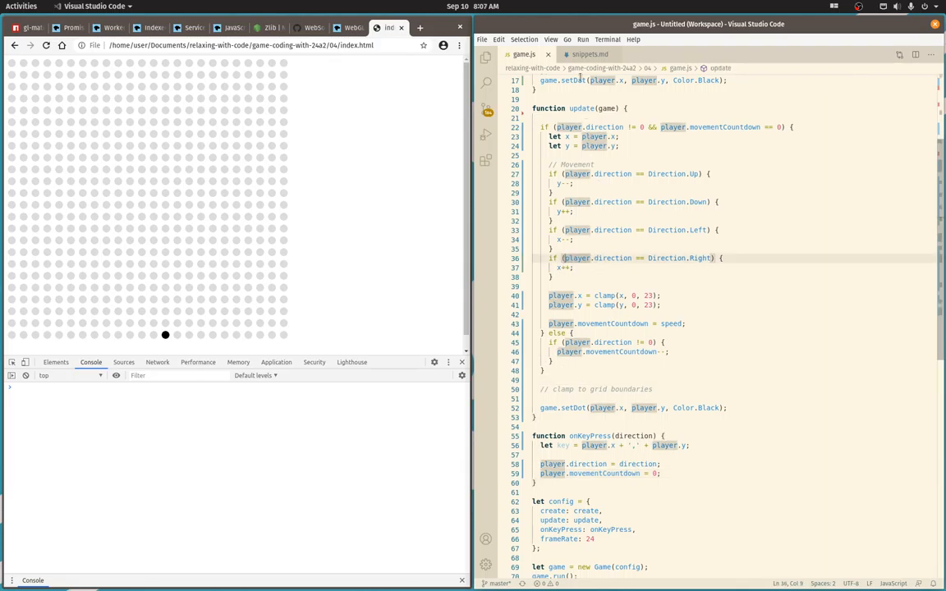
# Review the transferMovement snippet and the targets array (x 25, y 10), then open a line after the Direction.Right block in update.
pyautogui.click(589, 54)
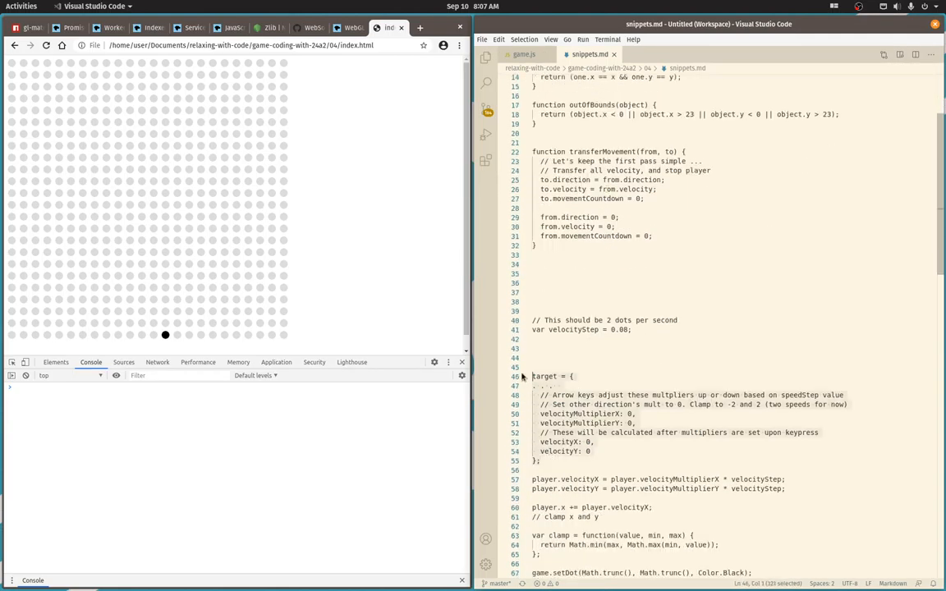
pyautogui.click(546, 189)
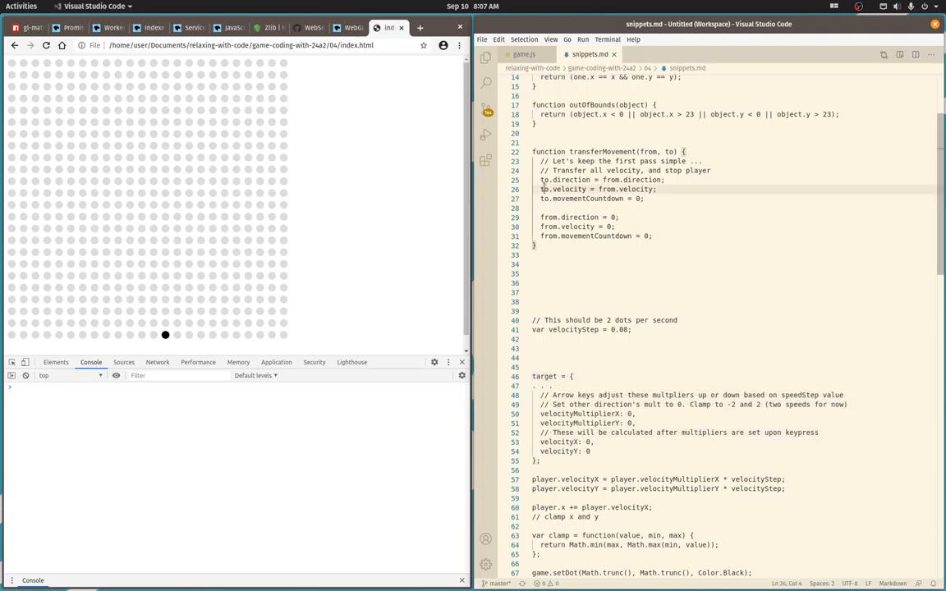
pyautogui.click(523, 54)
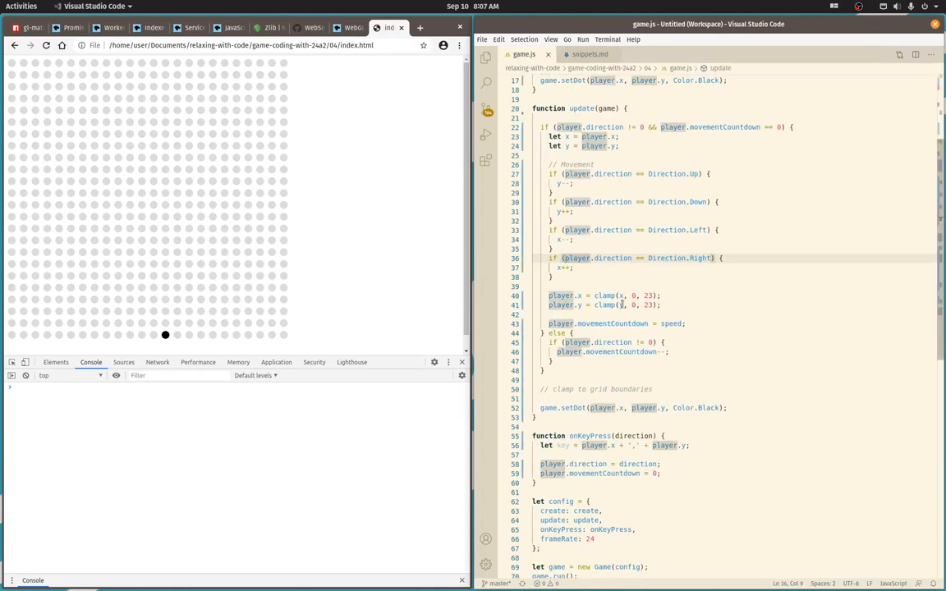
pyautogui.scroll(-3)
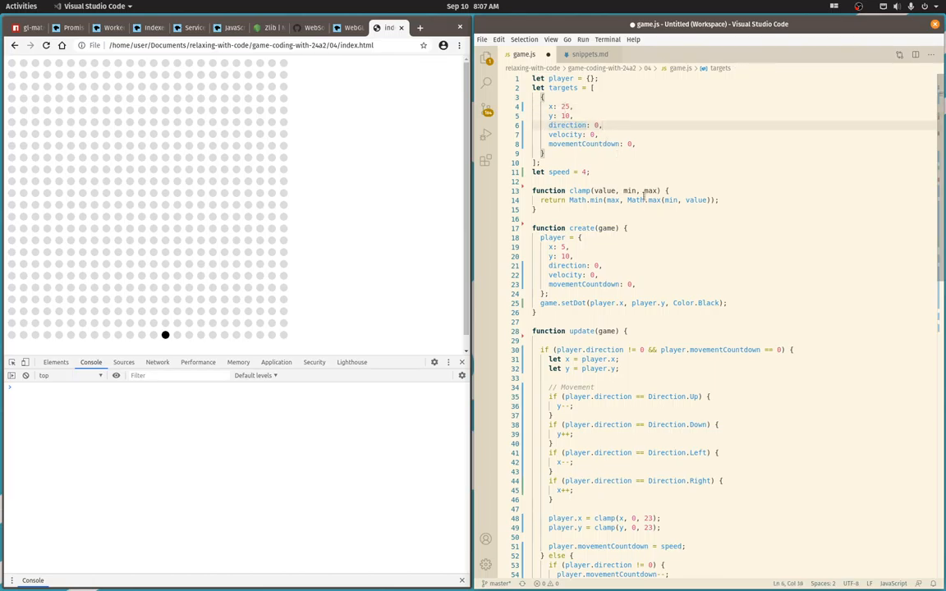
pyautogui.click(631, 144)
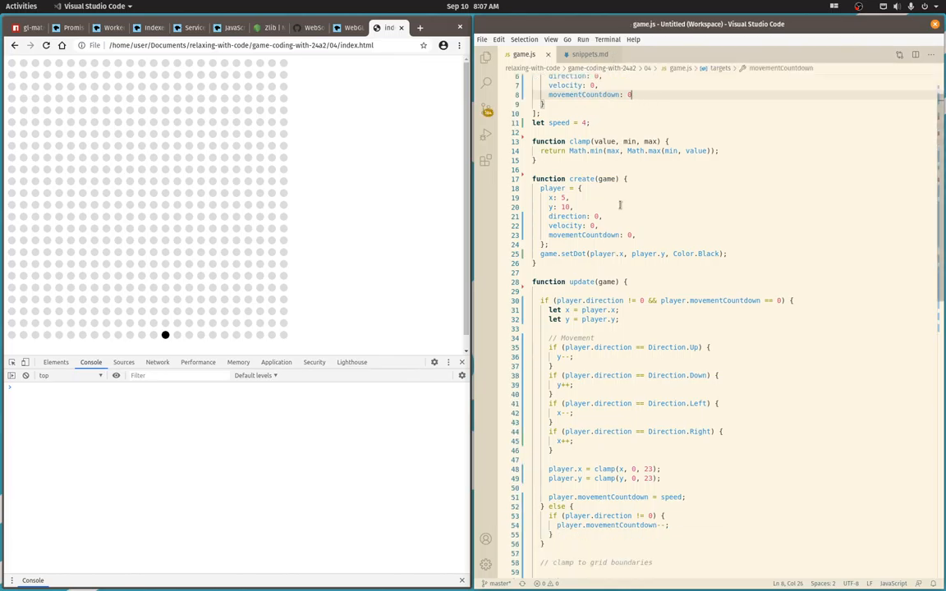
pyautogui.scroll(-3)
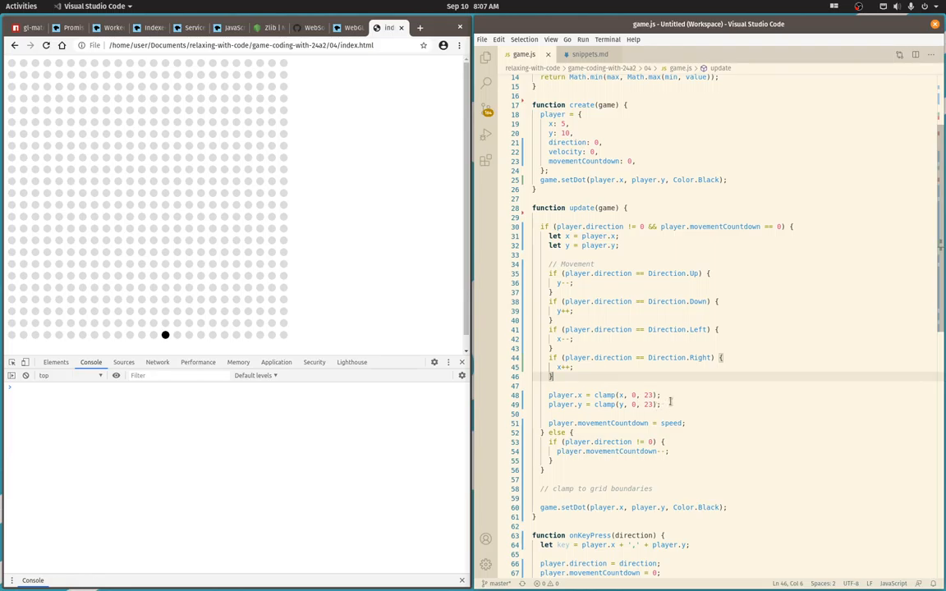
pyautogui.moveTo(667, 401)
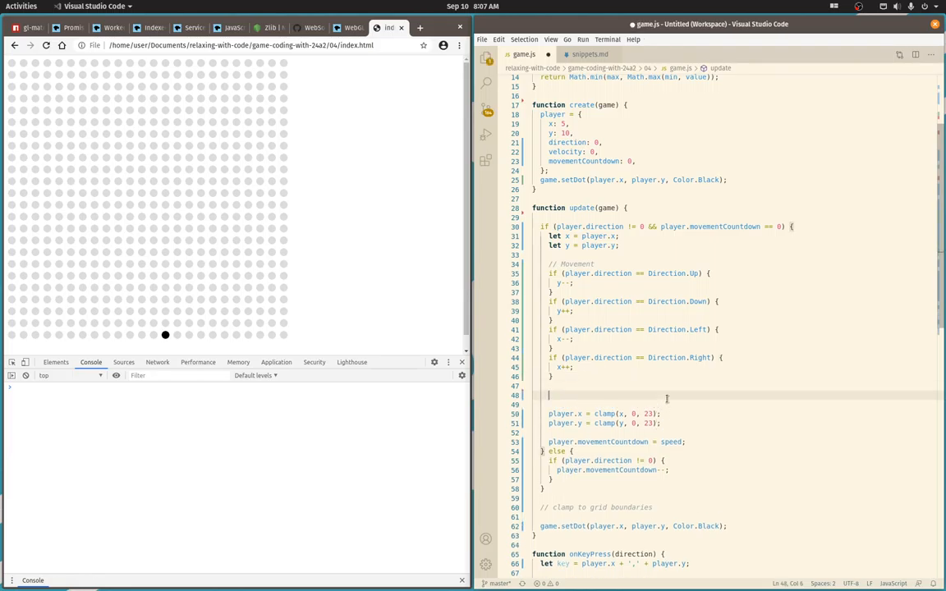
# Add a '// Test for collision' loop over targets in update that logs each target.
pyautogui.write('// Test for collisions')
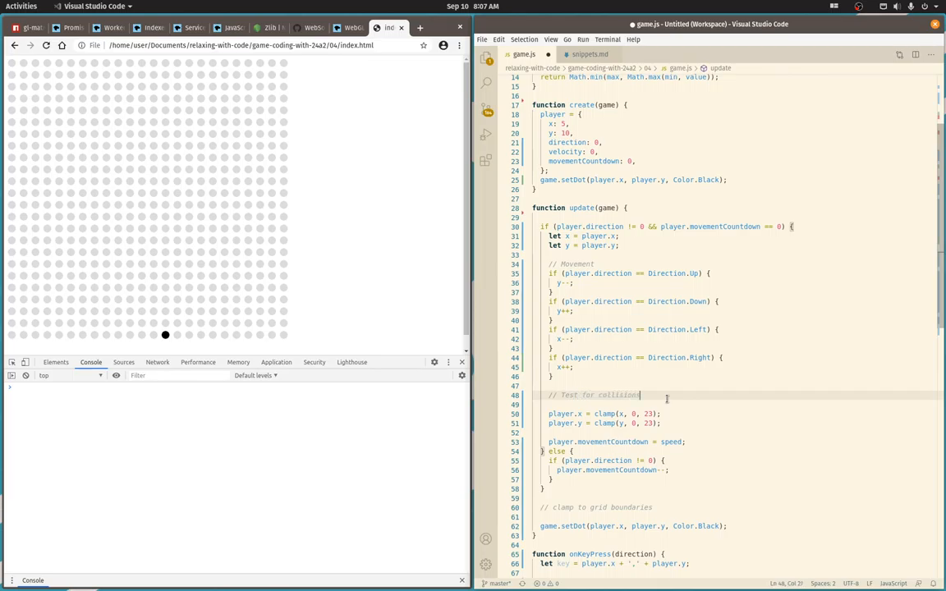
pyautogui.write('for (')
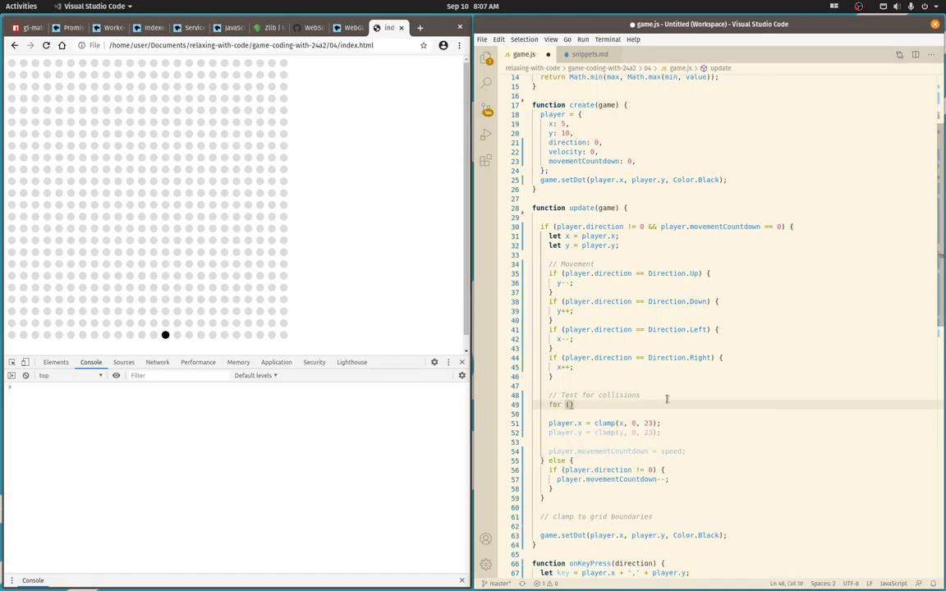
pyautogui.write('let target')
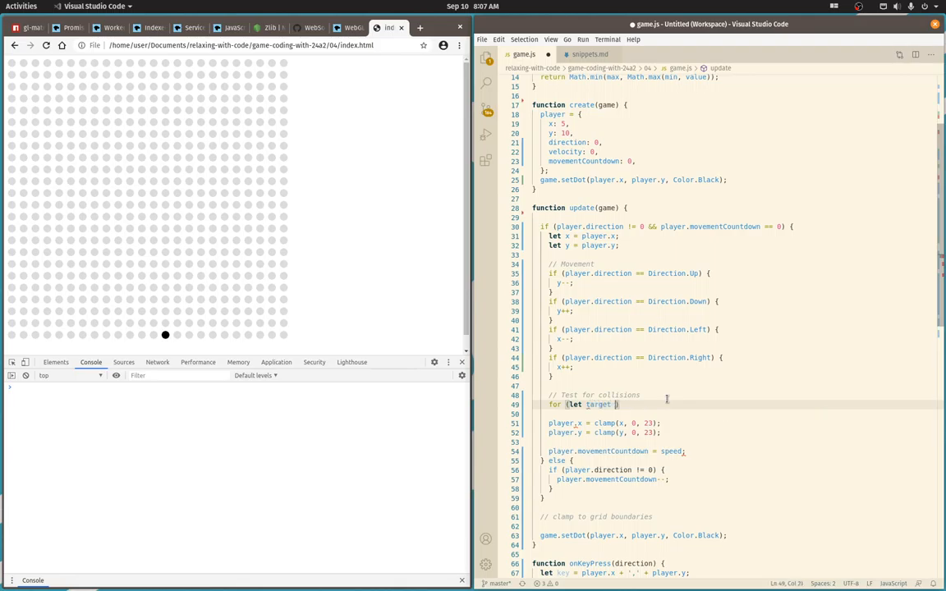
pyautogui.write('in targets')
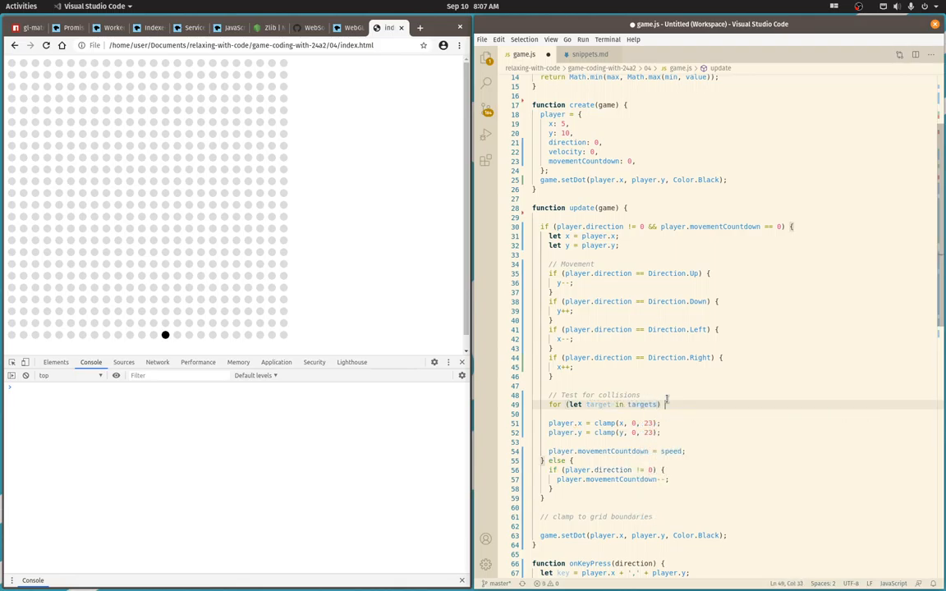
pyautogui.write('console.log(target);')
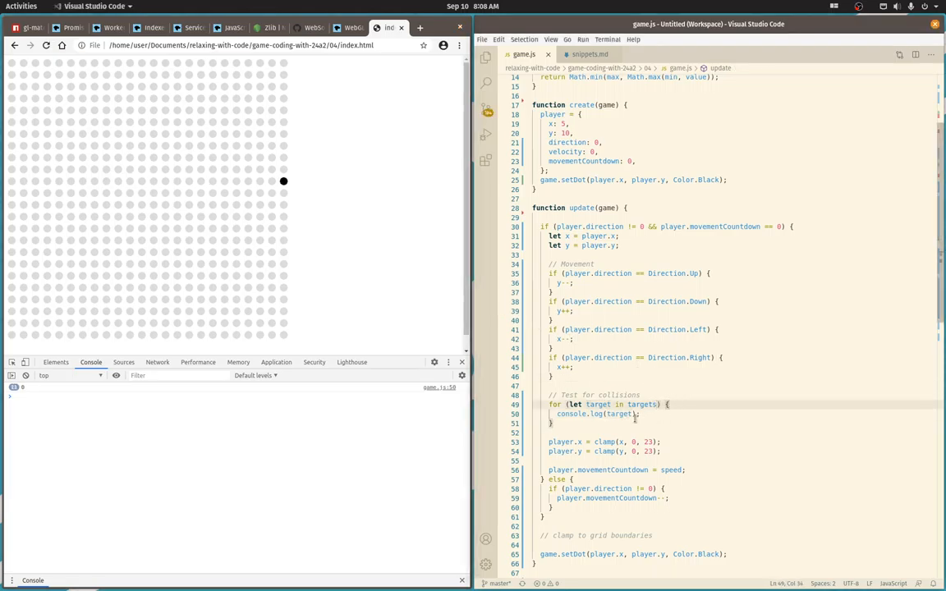
pyautogui.doubleClick(598, 404)
pyautogui.write('let target = targets[i];')
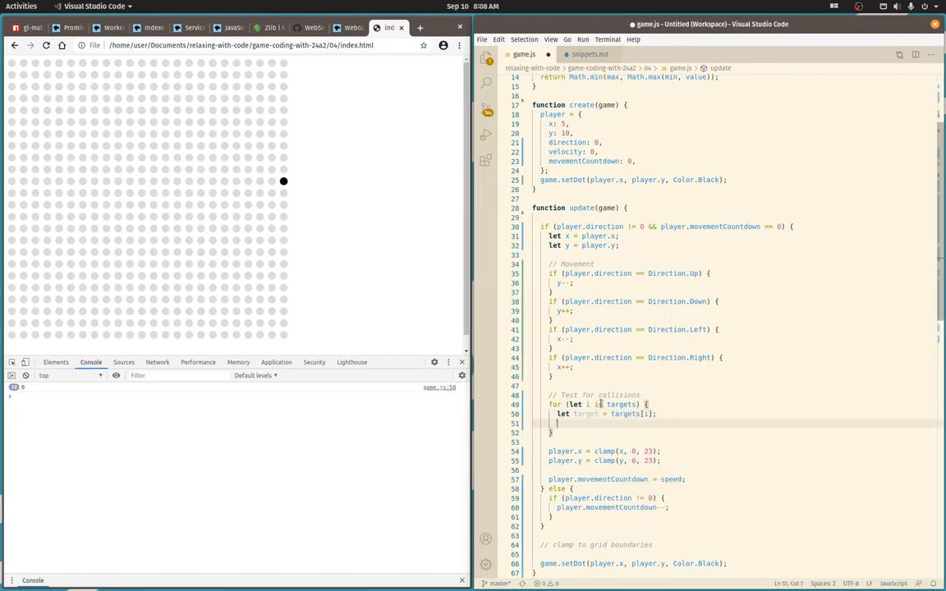
pyautogui.write('console.log(target);')
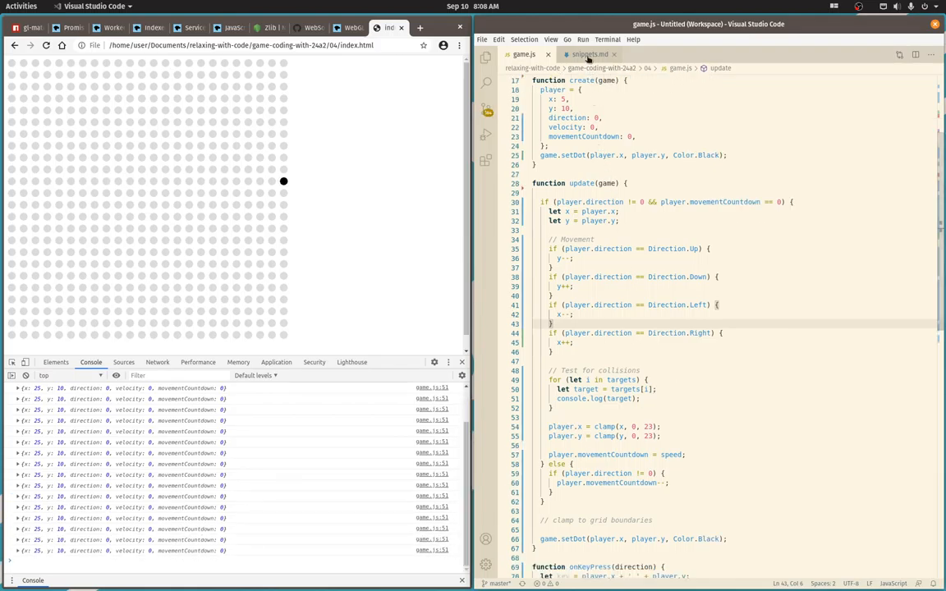
# Paste the collision and transferMovement helpers from snippets.md and wrap the log in if (collision(target, x, y)).
pyautogui.click(590, 54)
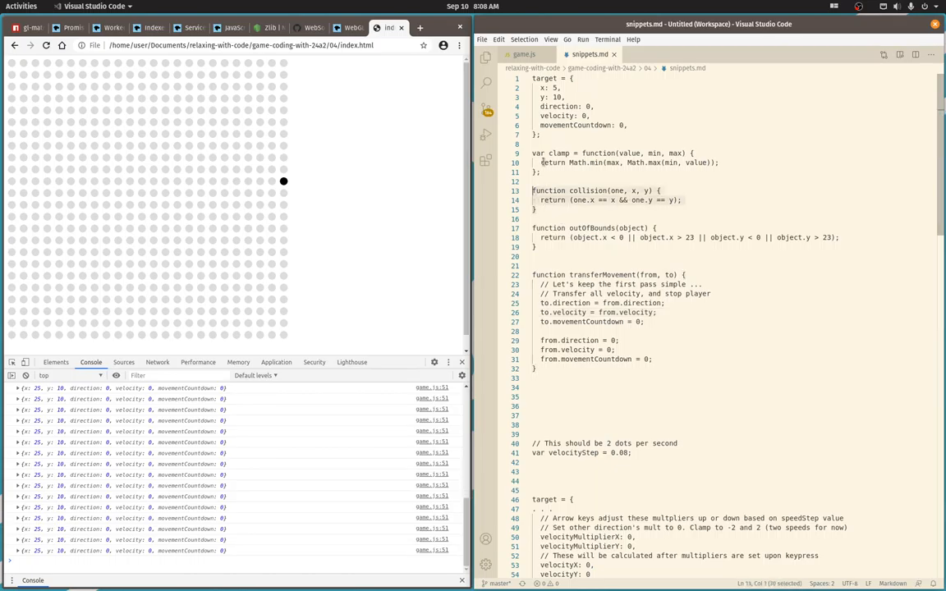
pyautogui.click(524, 54)
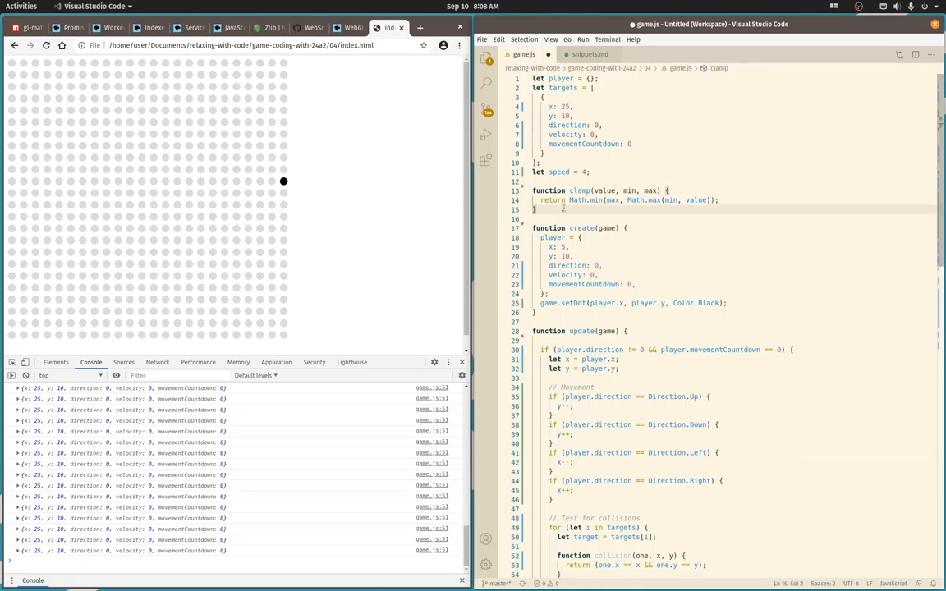
pyautogui.scroll(-3)
pyautogui.write('if (')
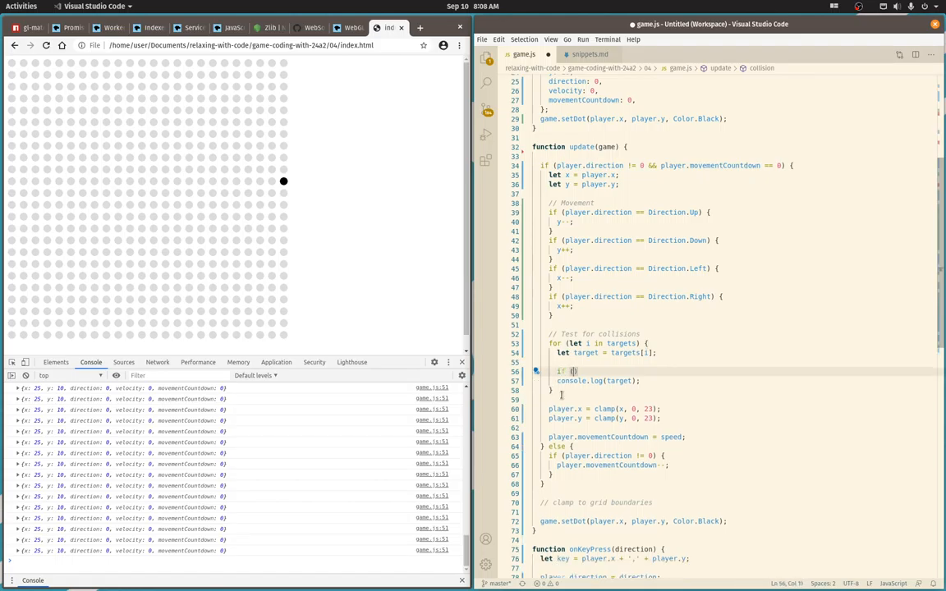
pyautogui.write('collision(target, x, y')
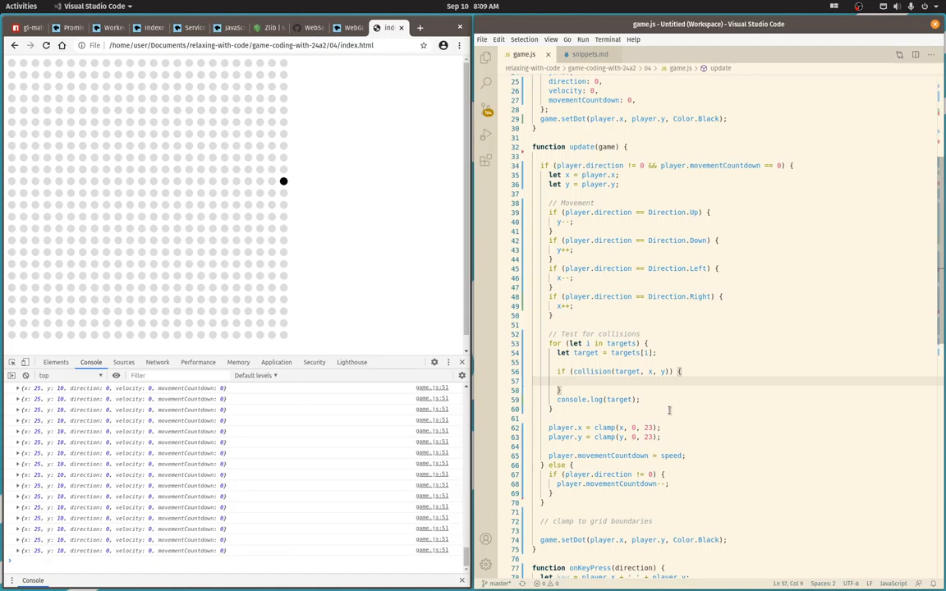
pyautogui.moveTo(704, 408)
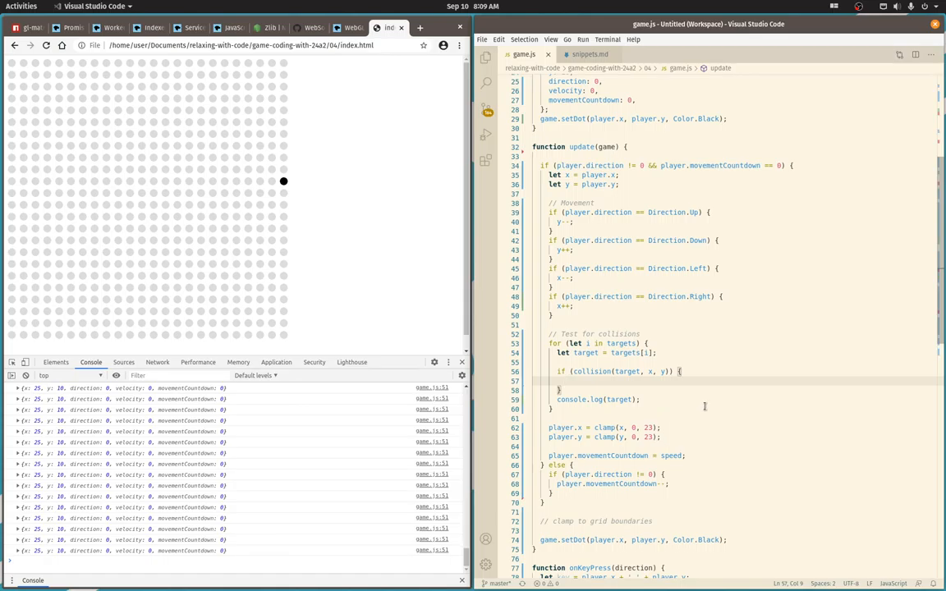
pyautogui.click(589, 54)
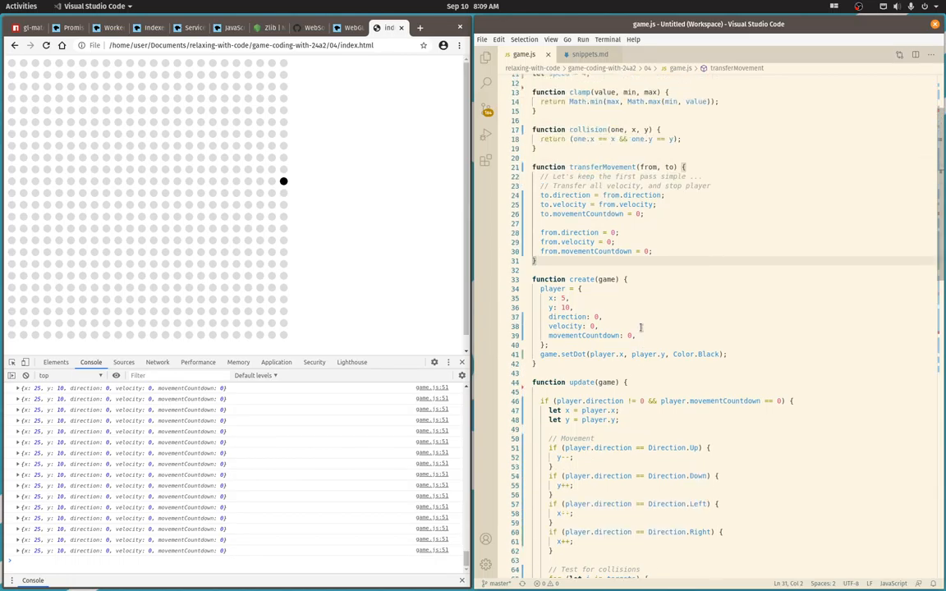
# Call transferMovement(player, target) inside the collision check and review the helper in game.js.
pyautogui.scroll(-3)
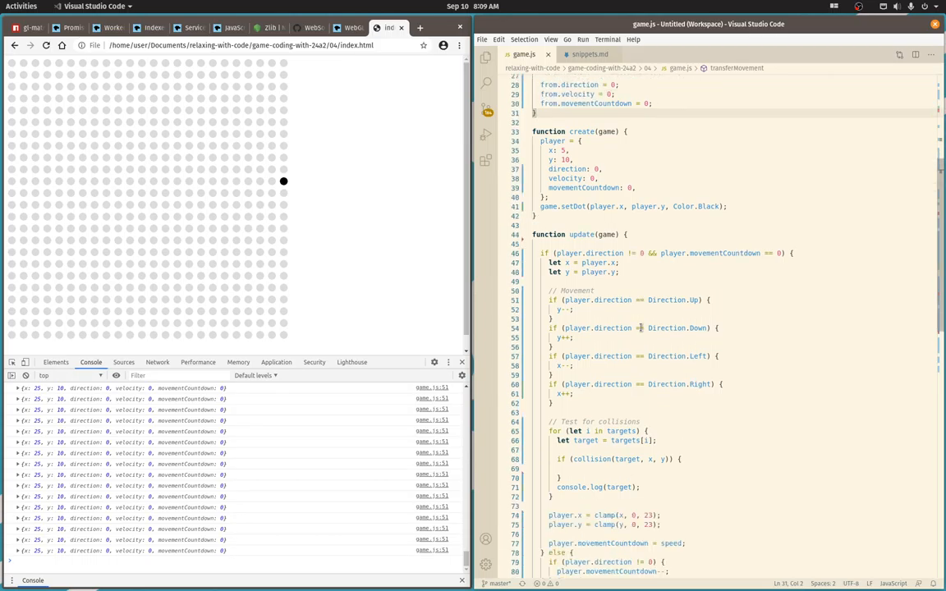
pyautogui.scroll(-3)
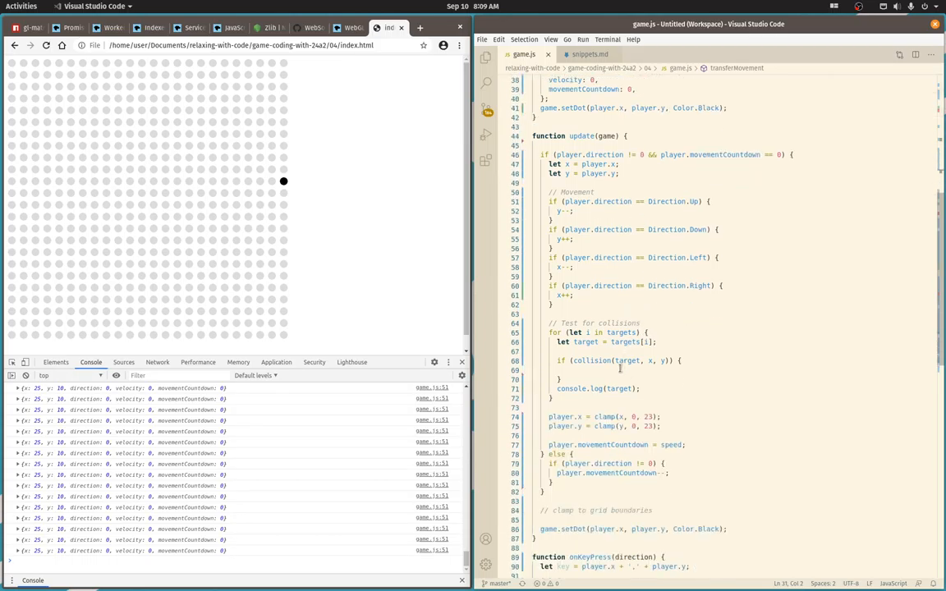
pyautogui.write('transferMovement(')
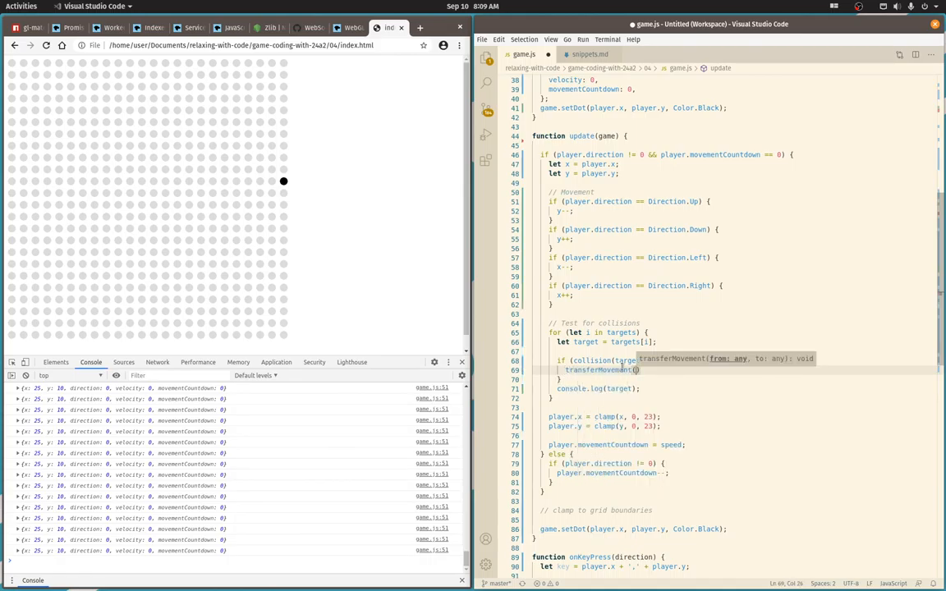
pyautogui.write('player, tar')
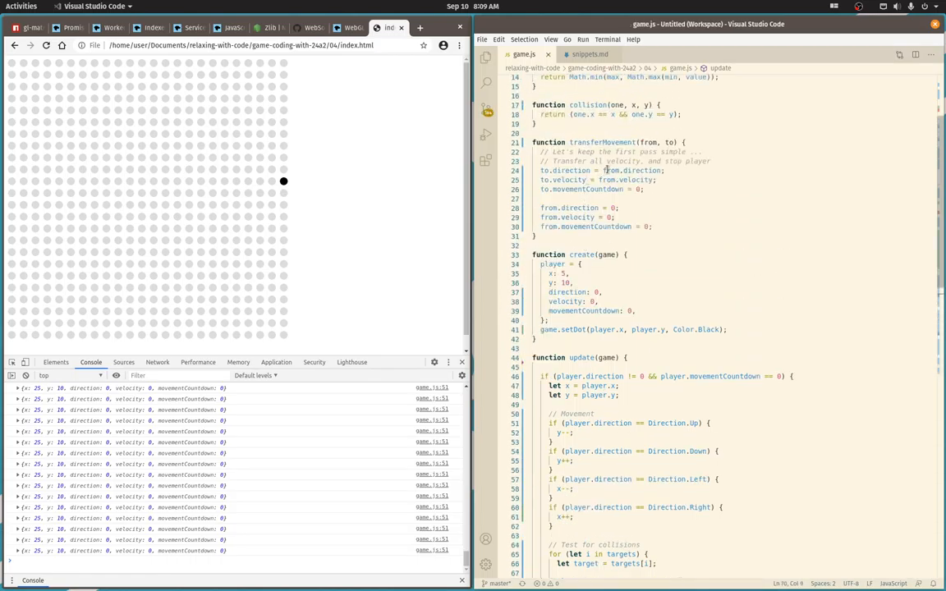
pyautogui.click(611, 170)
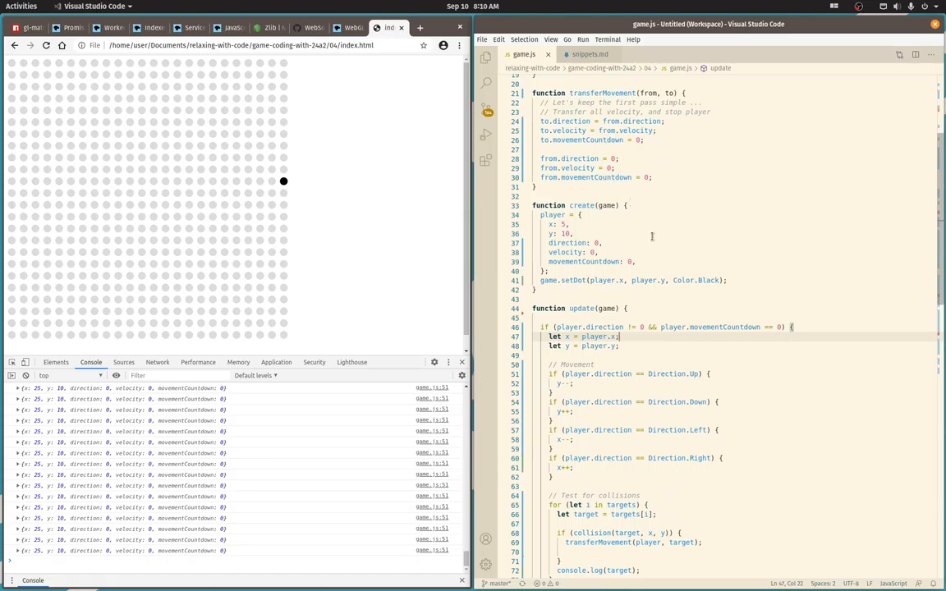
pyautogui.scroll(-3)
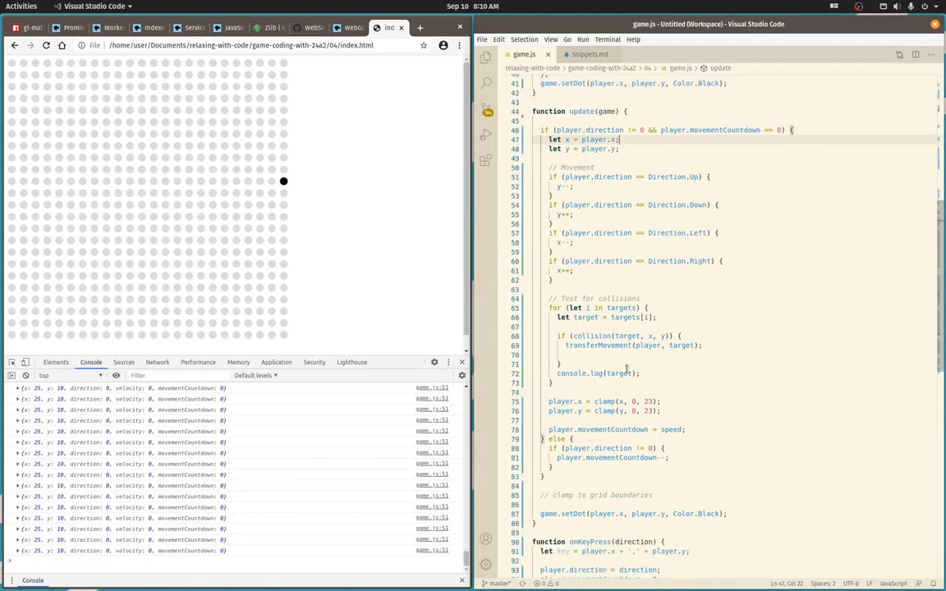
# Add console.log(player) after the target log and change the first target's x from 25 to 20.
pyautogui.doubleClick(620, 372)
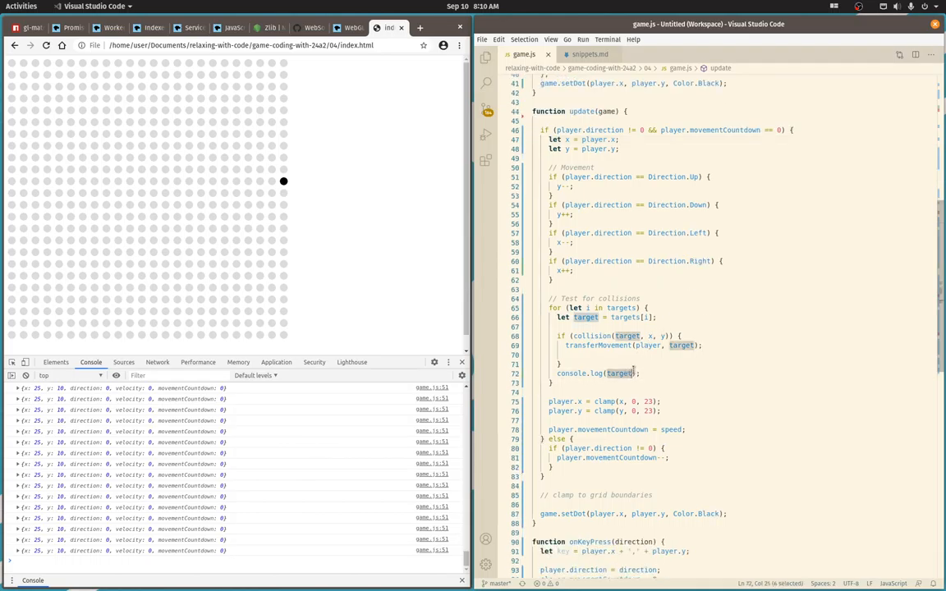
pyautogui.write('conosoe')
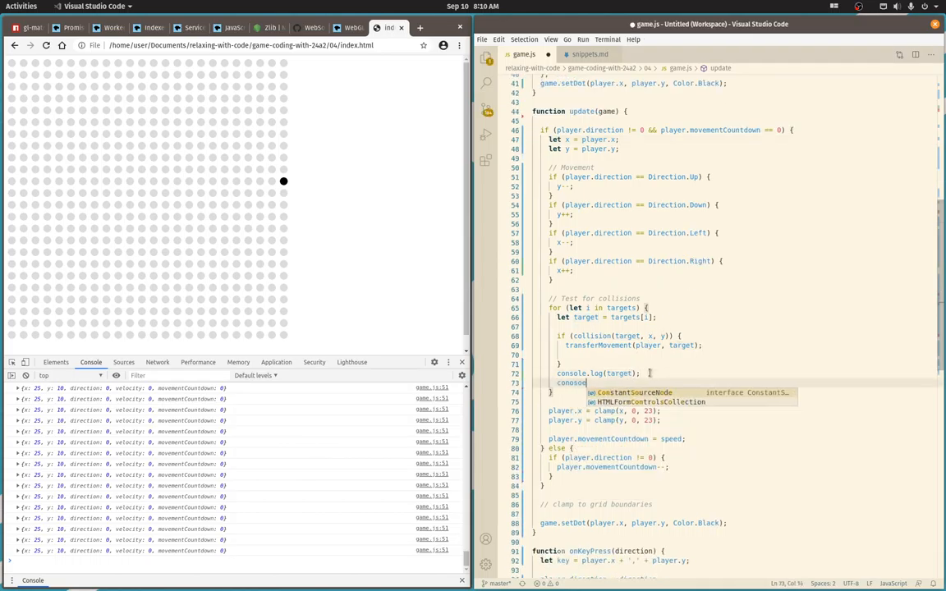
pyautogui.write('log')
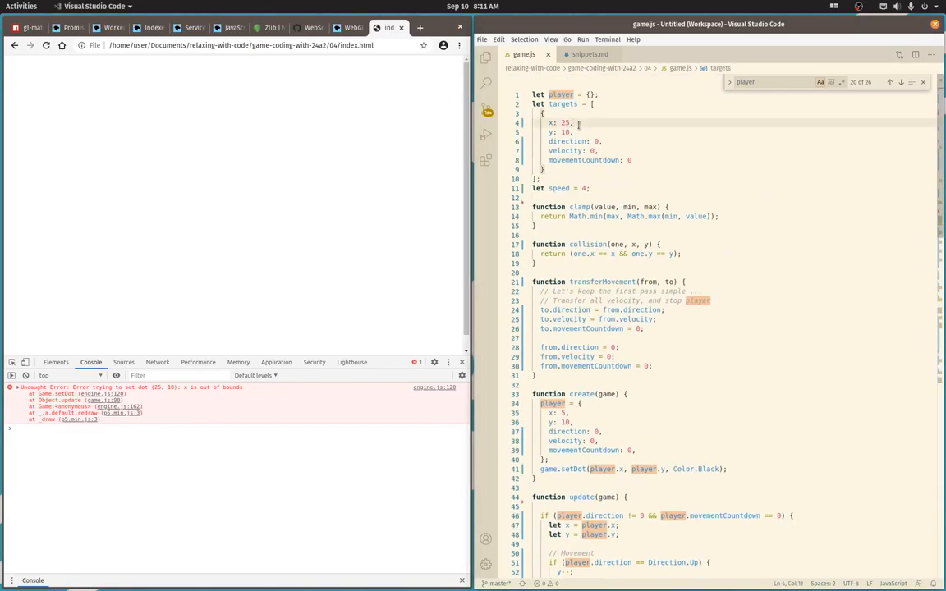
pyautogui.write('20')
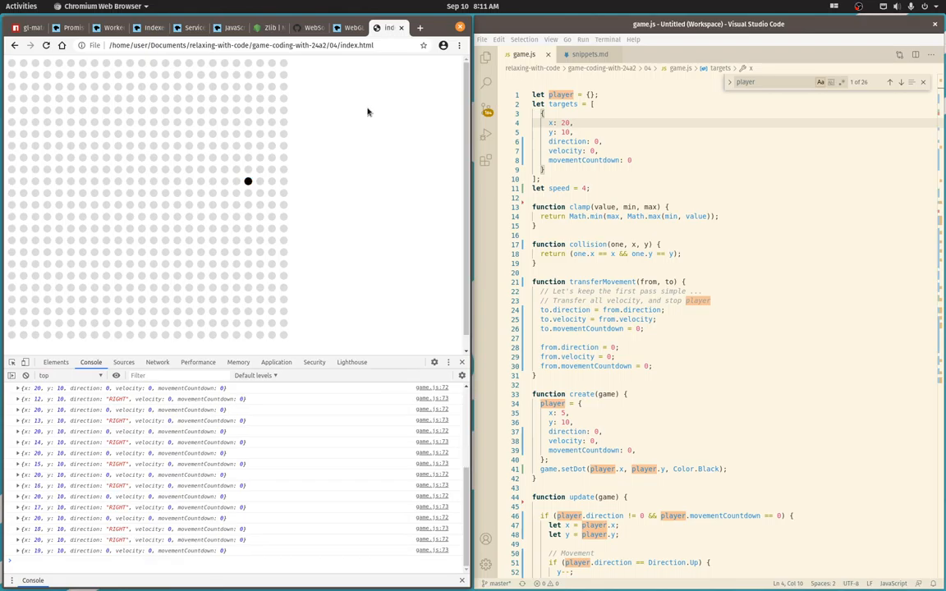
pyautogui.moveTo(276, 388)
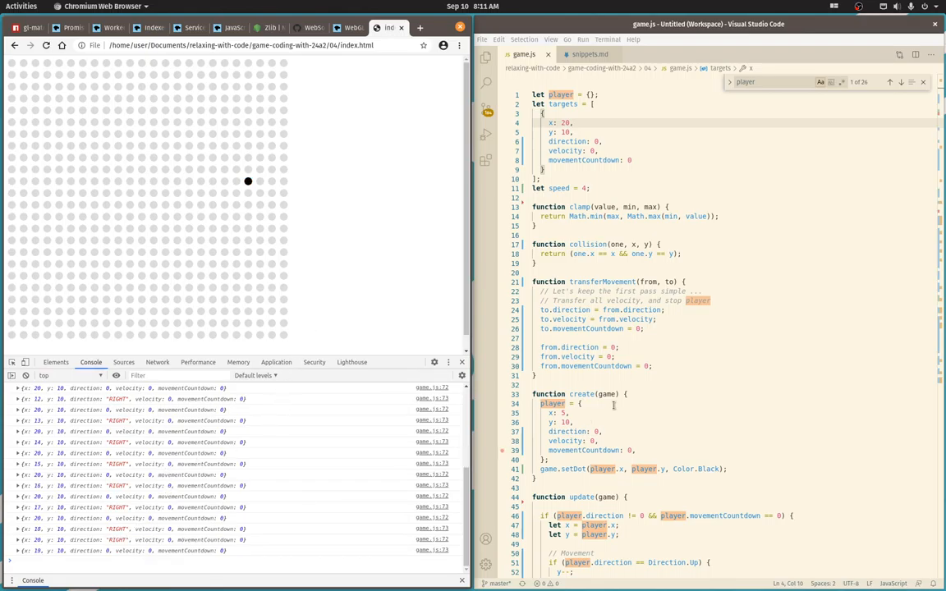
# Copy the player movement, clamp and countdown block into a new loop over targets ending with game.setDot(target.x, target.y, Color.Red).
pyautogui.scroll(-3)
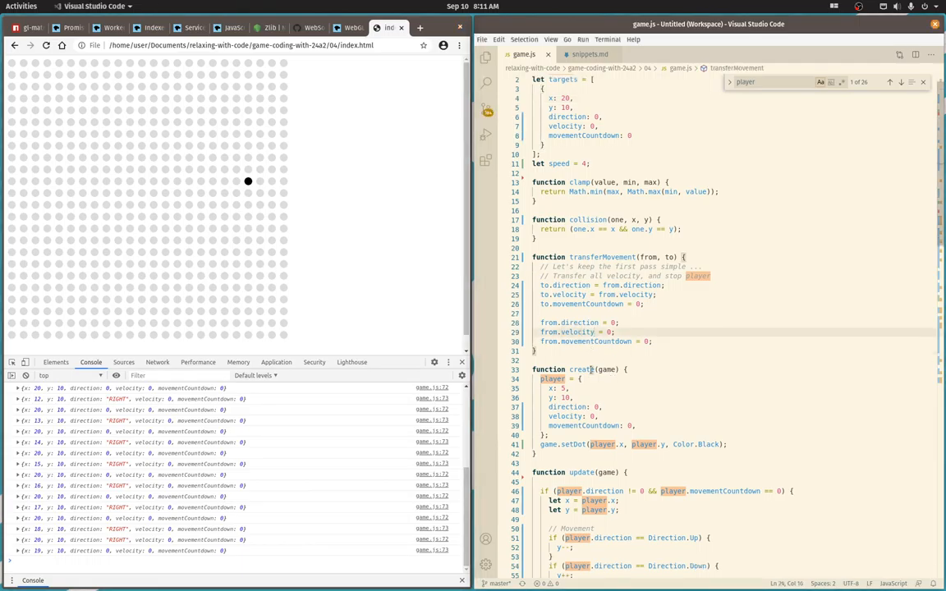
pyautogui.scroll(-3)
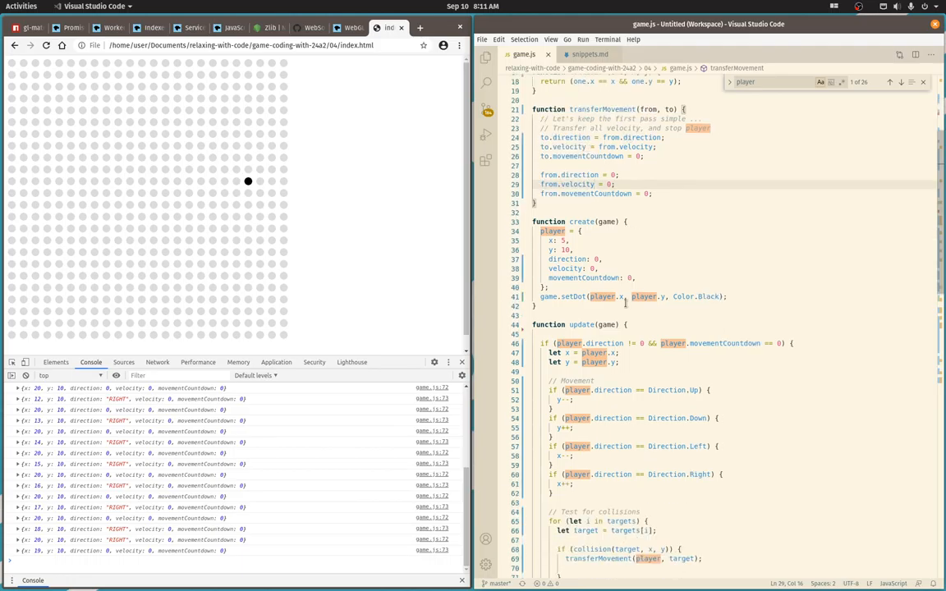
pyautogui.scroll(-3)
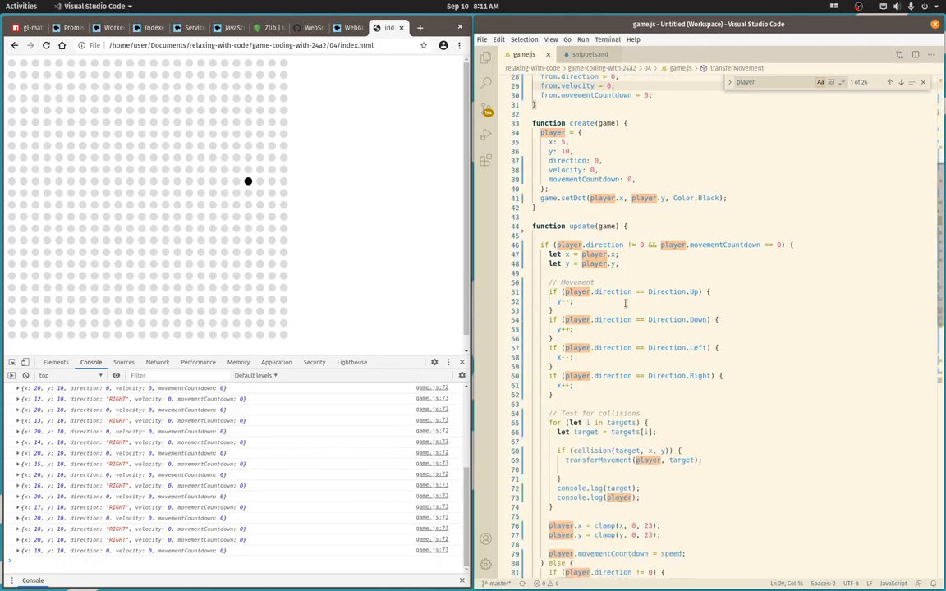
pyautogui.click(721, 292)
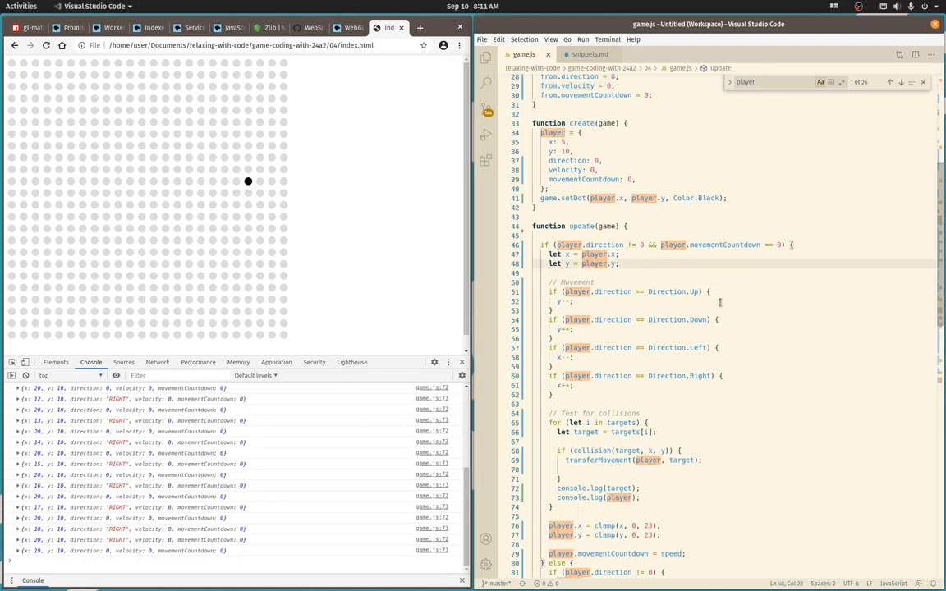
pyautogui.scroll(-3)
pyautogui.write(';')
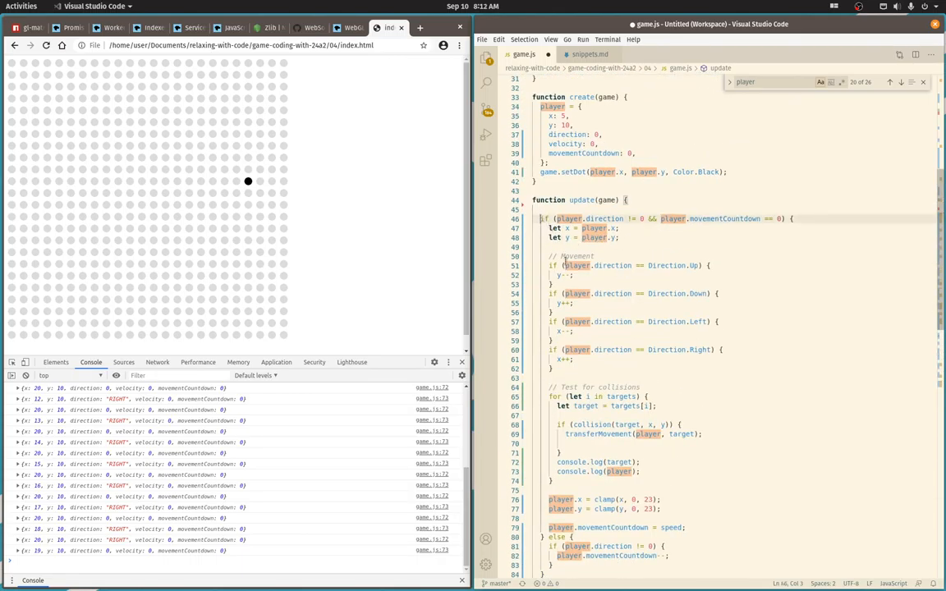
pyautogui.scroll(-3)
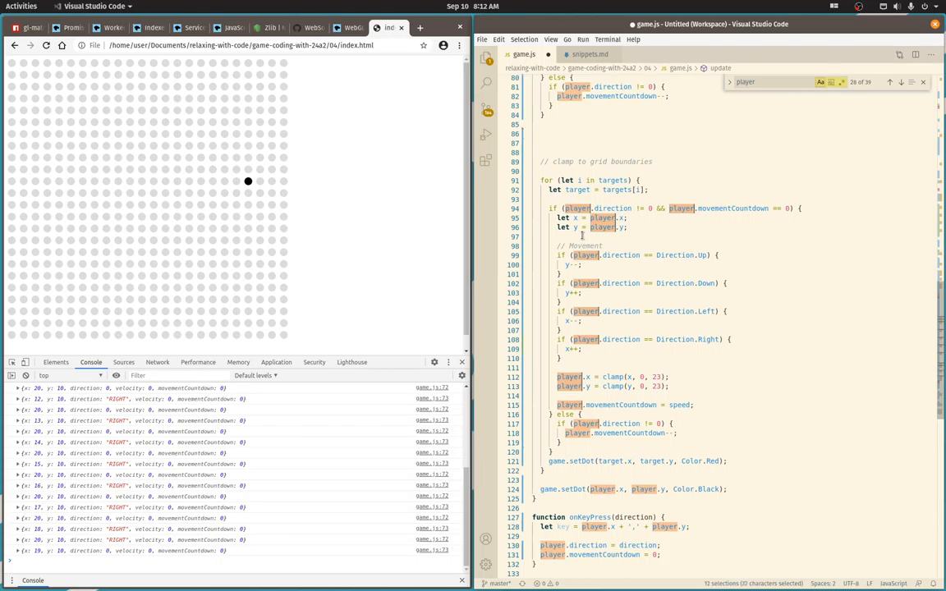
# Replace the selected player occurrences with target and add '// TODO: targets can move off-screen; don't clamp'.
pyautogui.write('target')
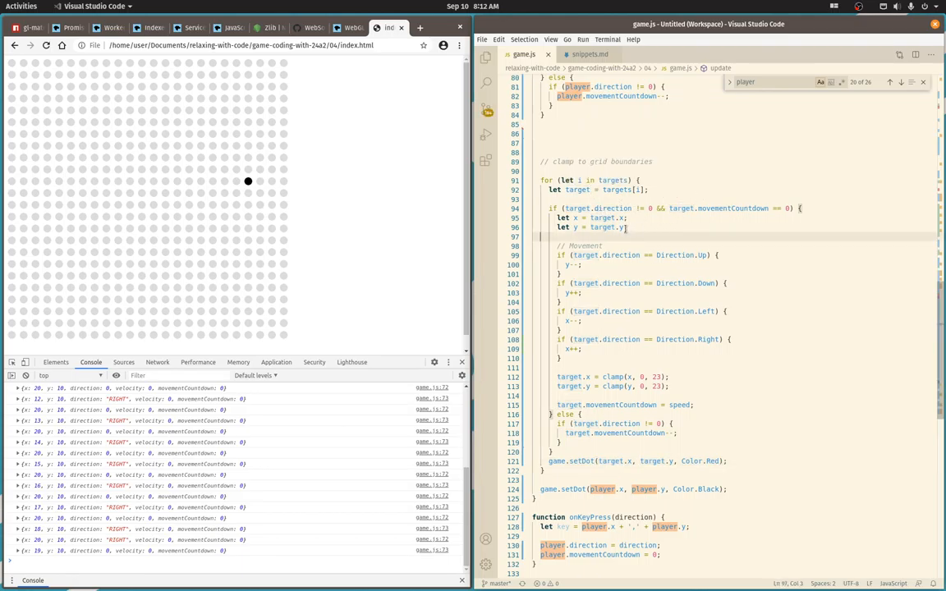
pyautogui.moveTo(742, 286)
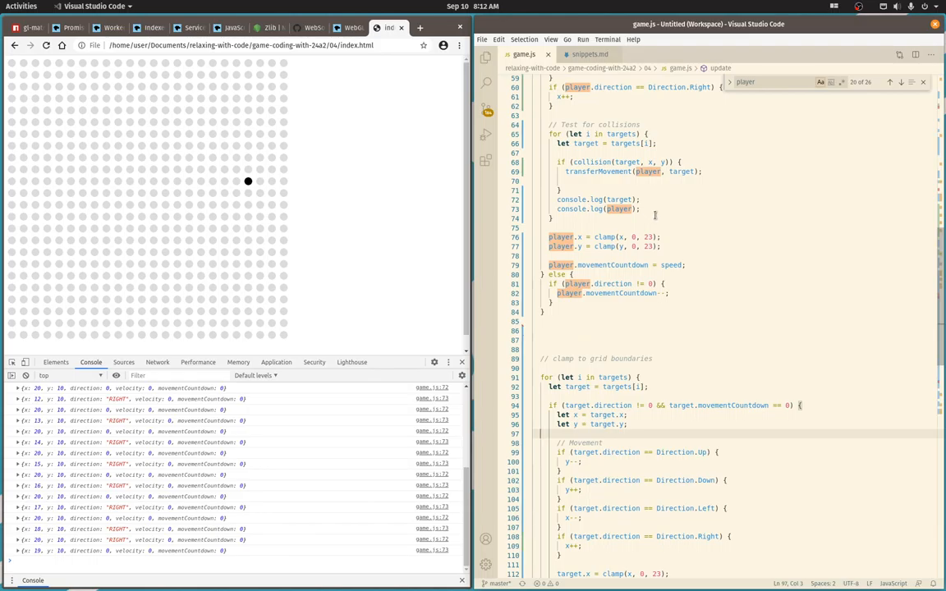
pyautogui.moveTo(742, 381)
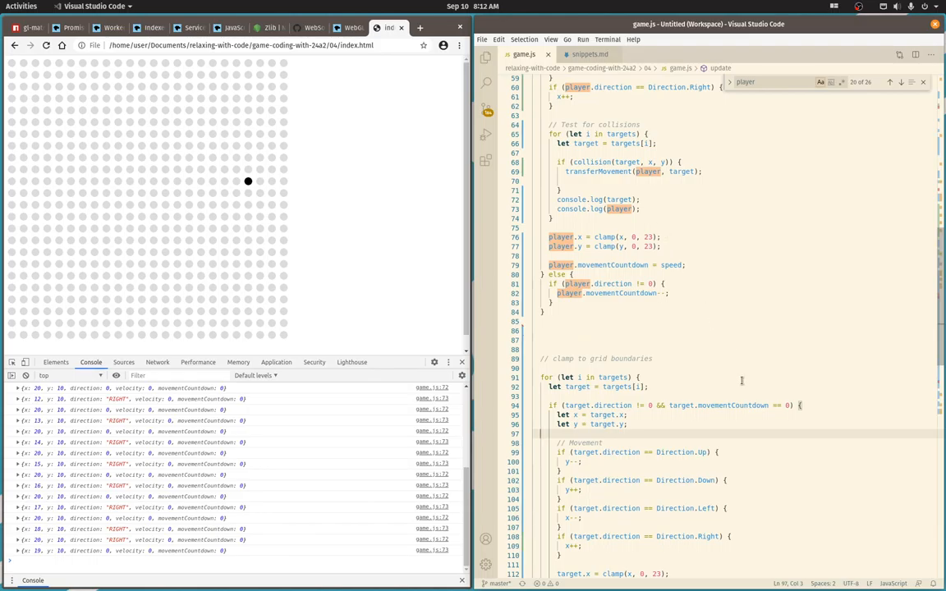
pyautogui.scroll(-3)
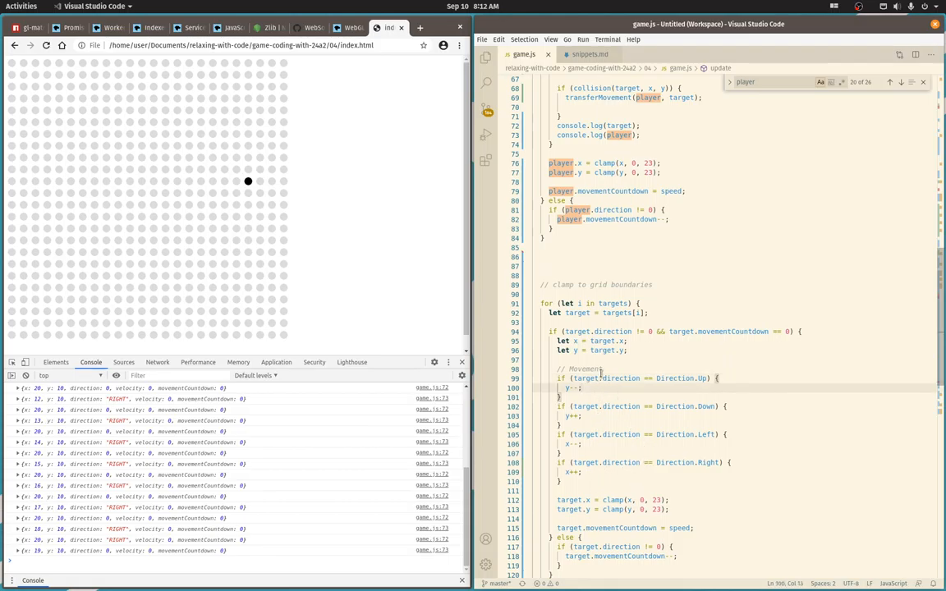
pyautogui.scroll(-3)
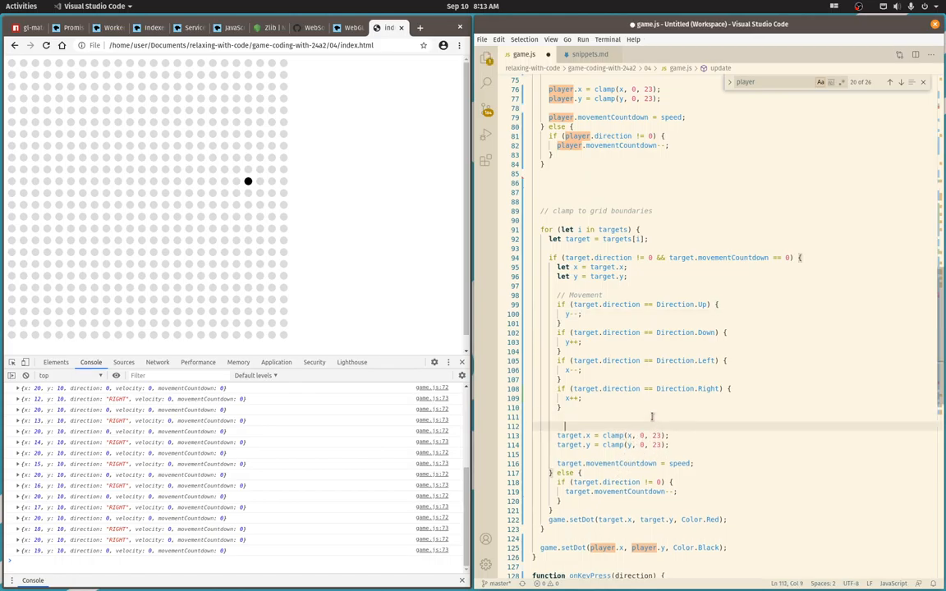
pyautogui.write('//')
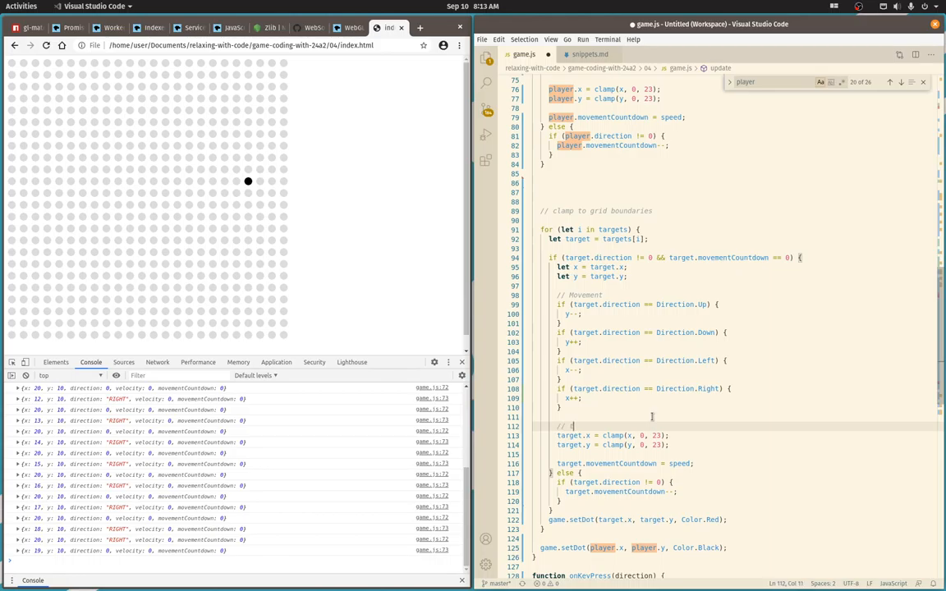
pyautogui.write("TODO: targets can move off-screen, don't clamp")
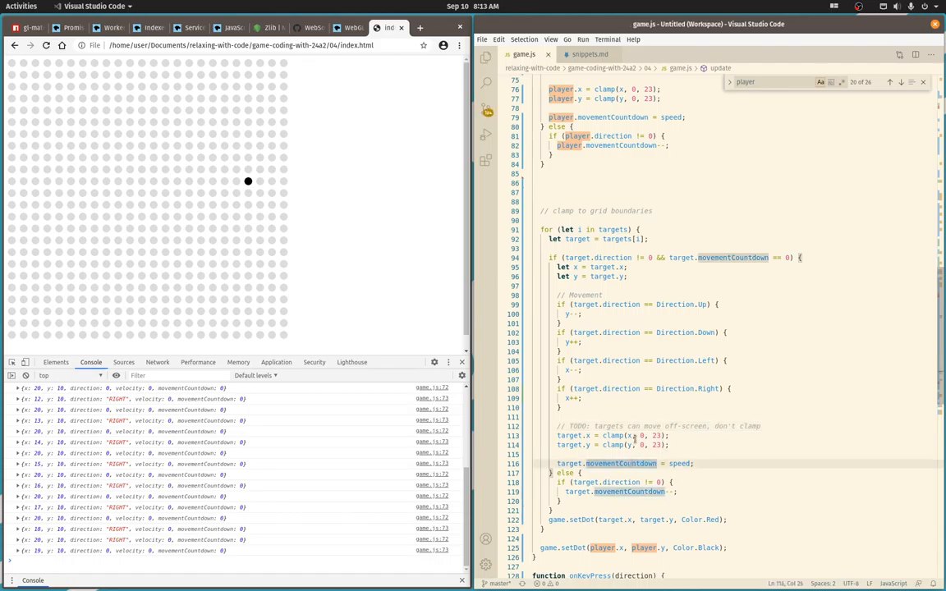
pyautogui.scroll(-3)
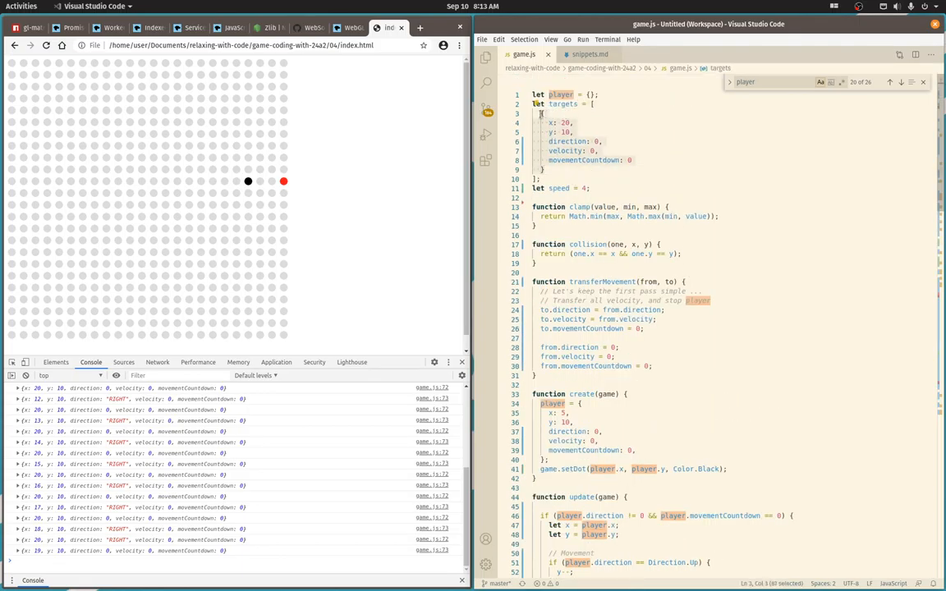
# Duplicate the target object in the targets array and change the copy's y to 15.
pyautogui.click(545, 169)
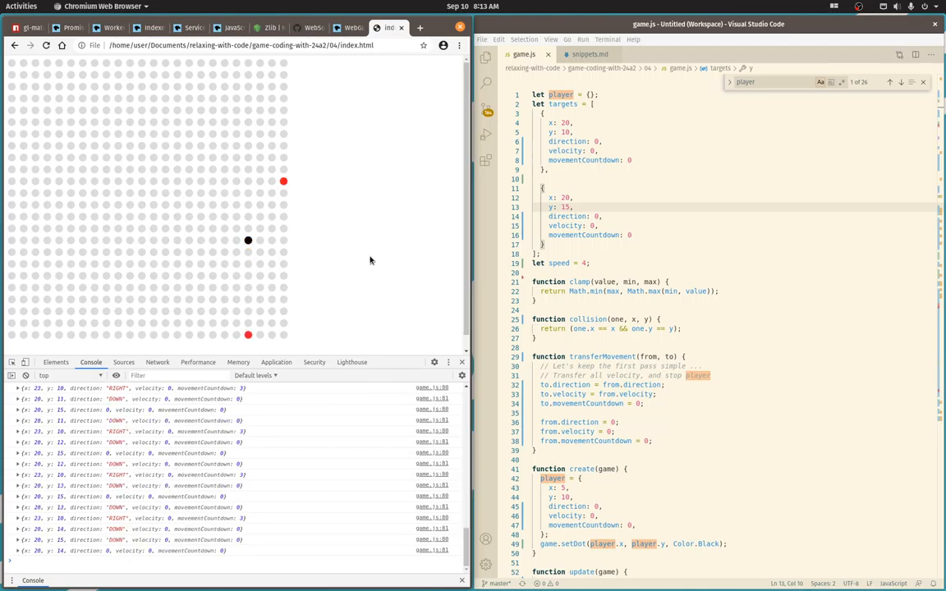
pyautogui.doubleClick(583, 235)
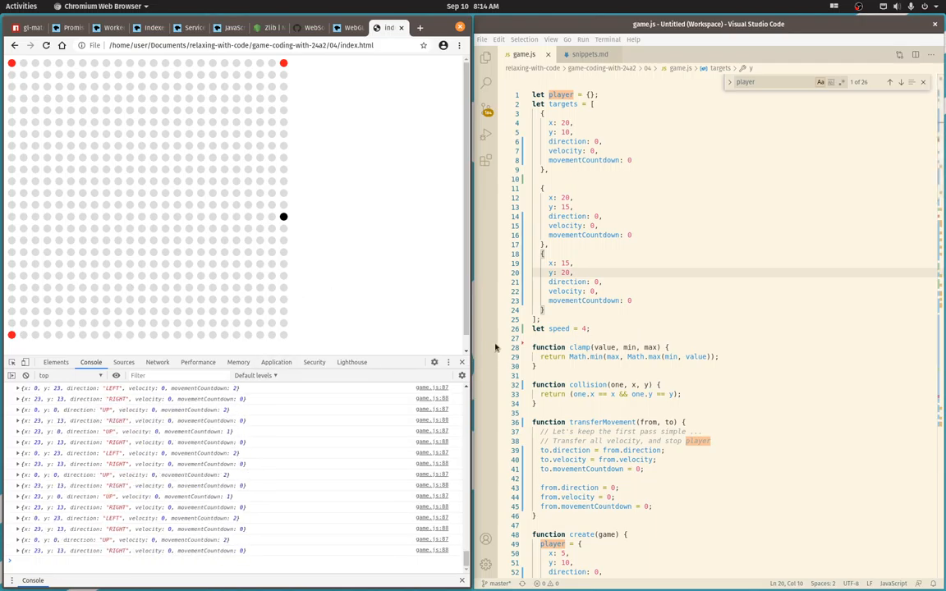
pyautogui.scroll(-3)
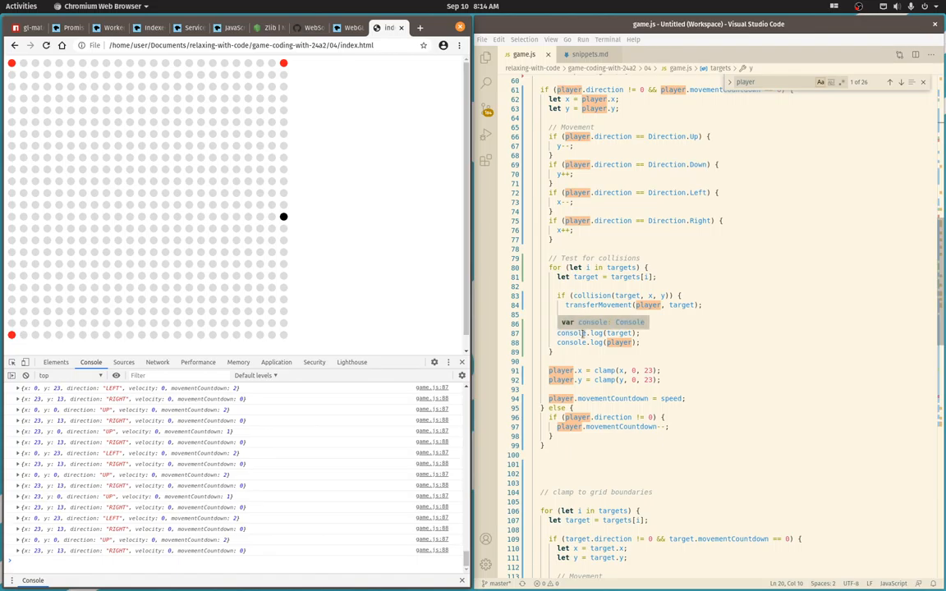
pyautogui.scroll(-3)
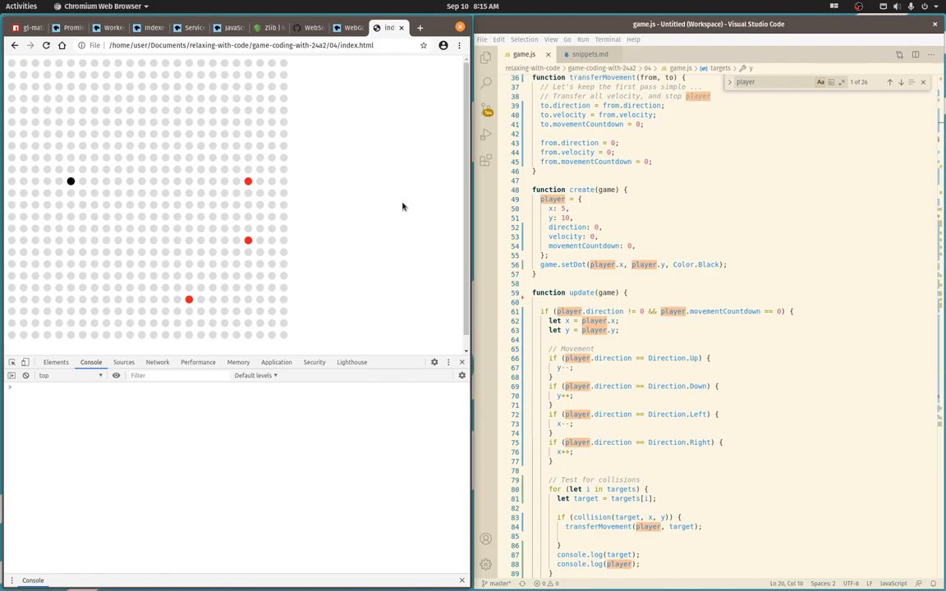
pyautogui.moveTo(397, 204)
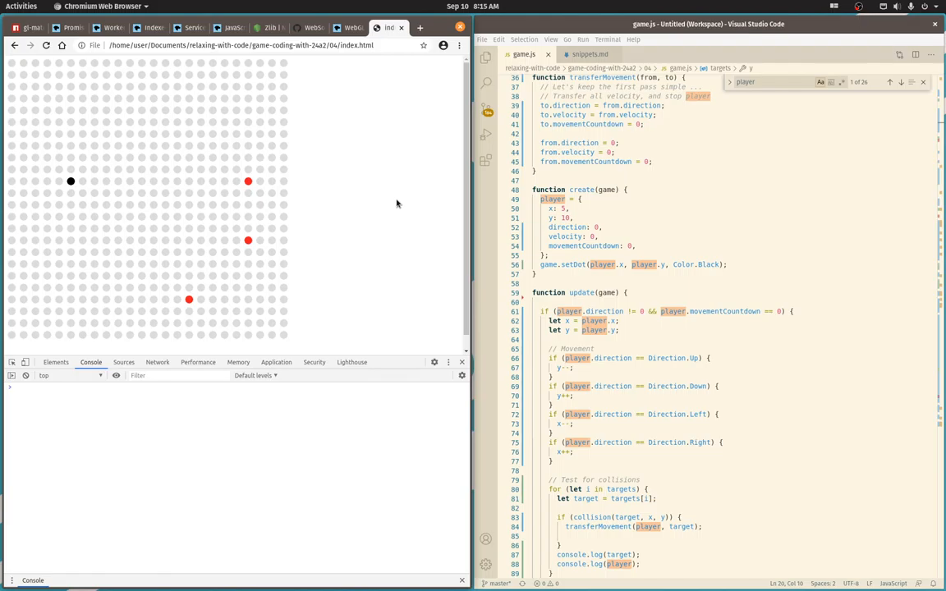
# Return focus to the game.js editor inside the create() function.
pyautogui.click(625, 247)
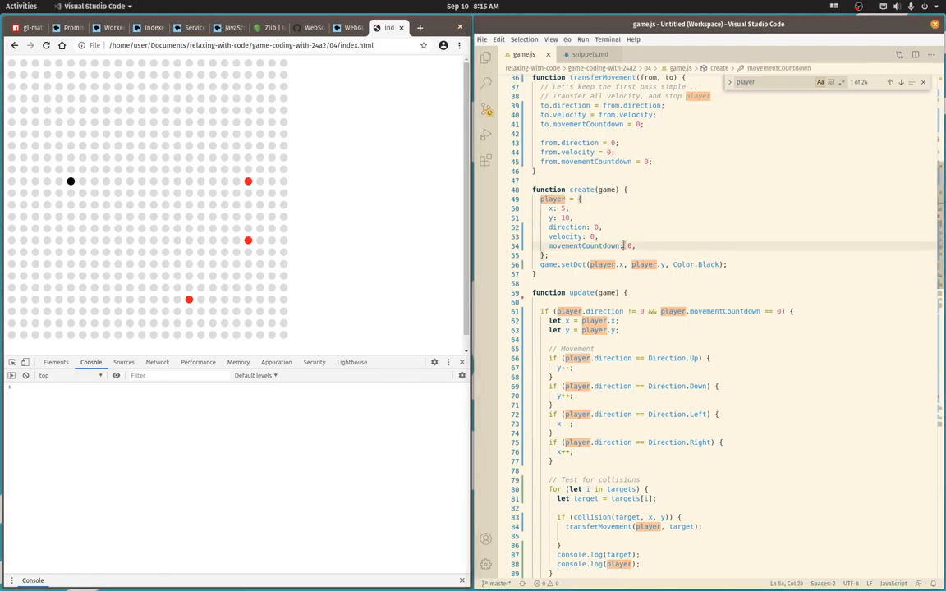